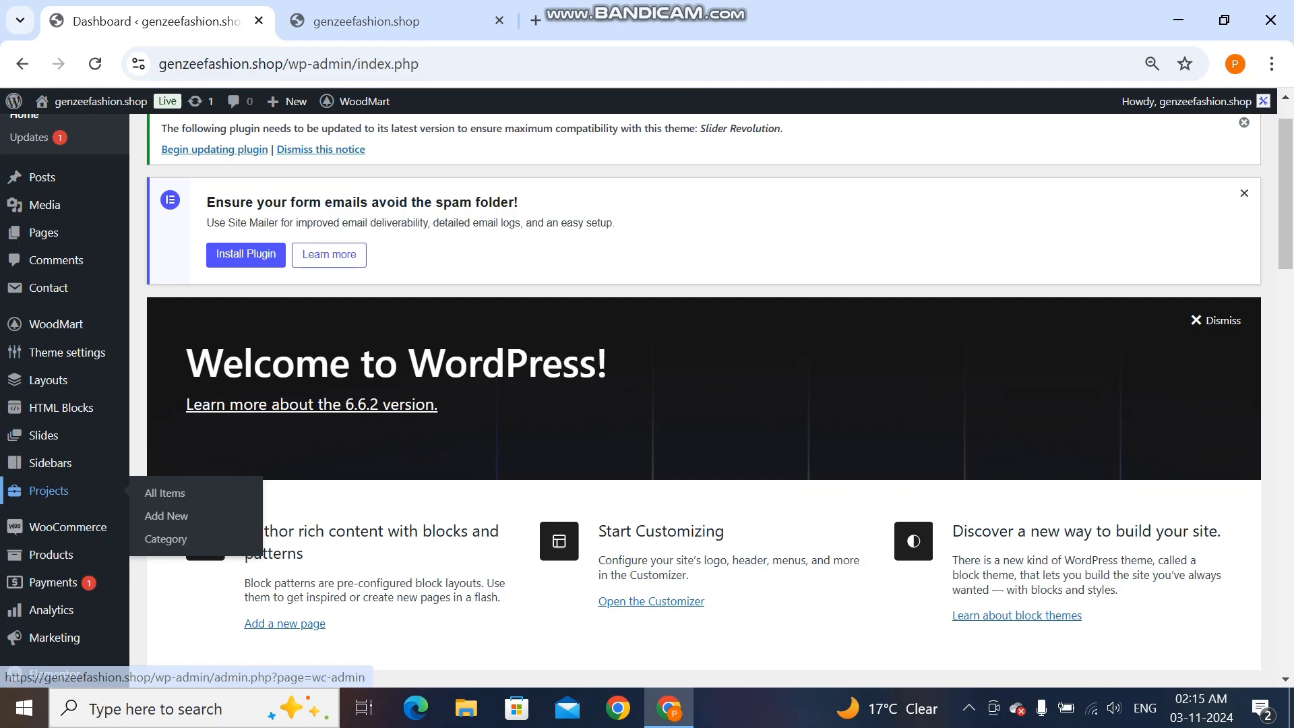
- Go to the Add Plugins page from the admin sidebar
scroll("down", 3)
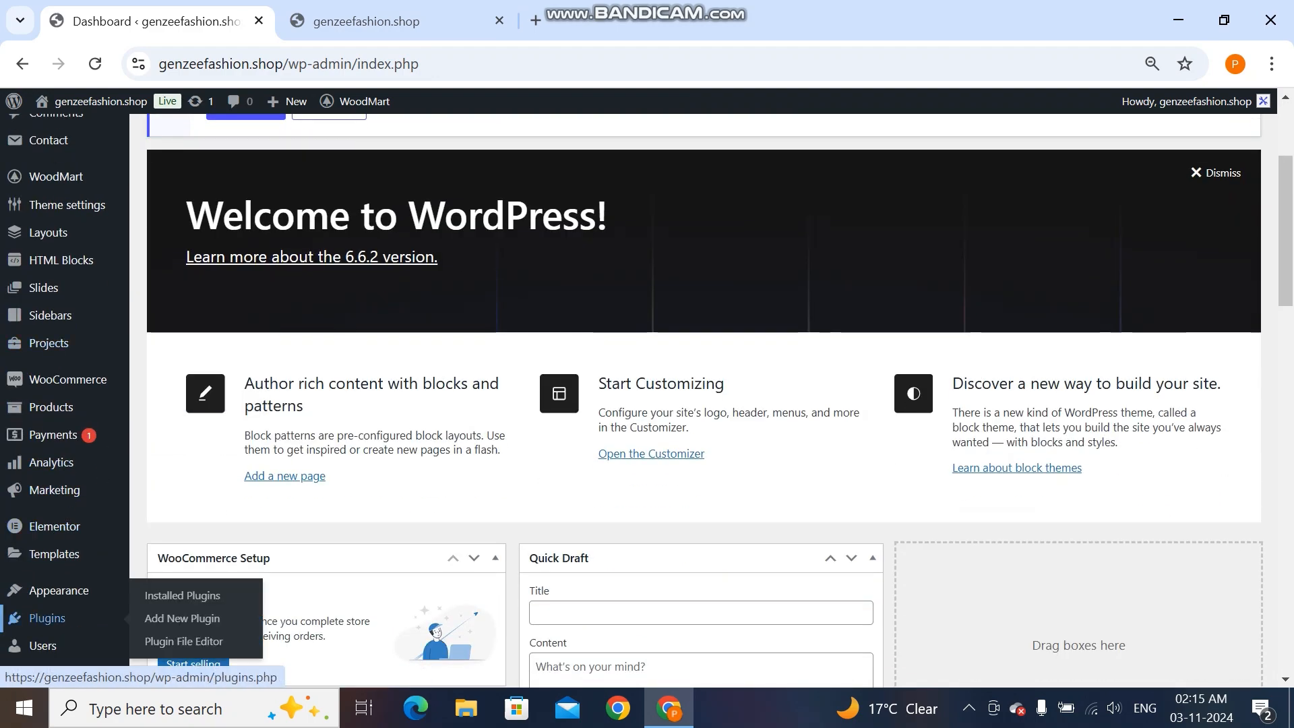
left_click(183, 618)
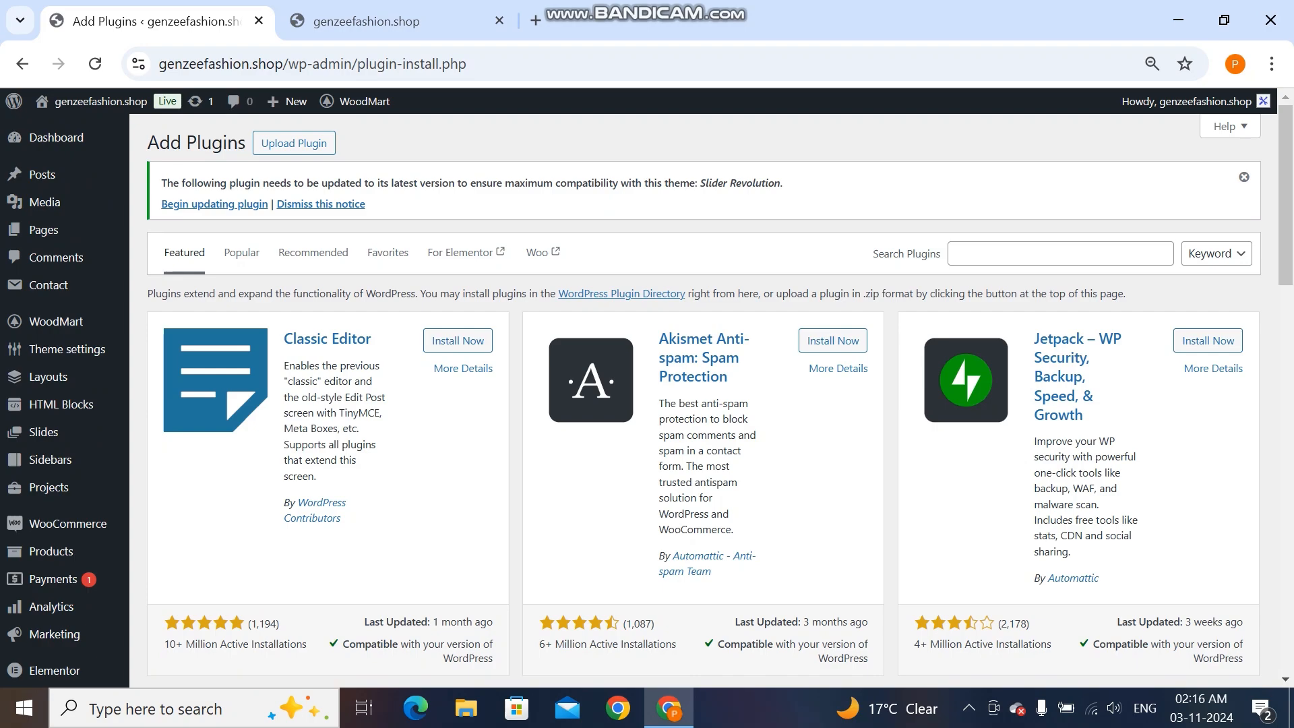
- Upload woocommerce-multi-currency.zip, install it and activate the CURCY plugin
left_click(293, 143)
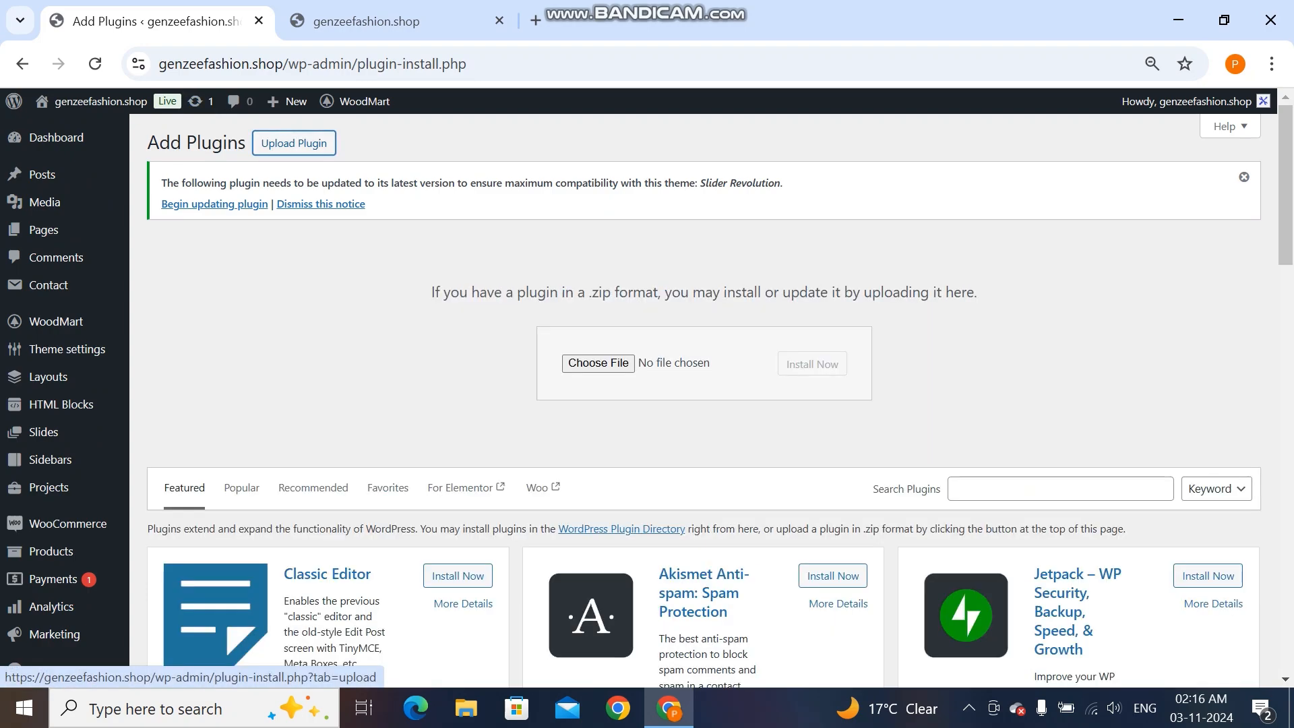
left_click(598, 363)
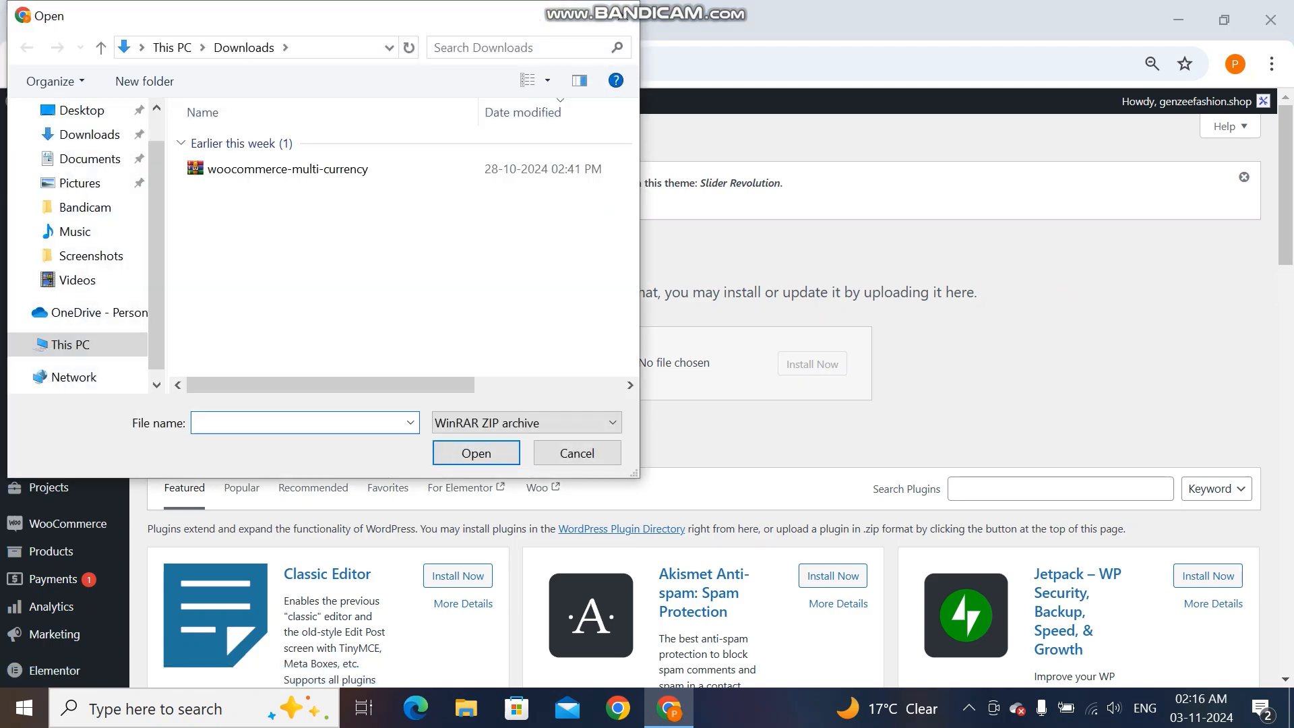
left_click(288, 169)
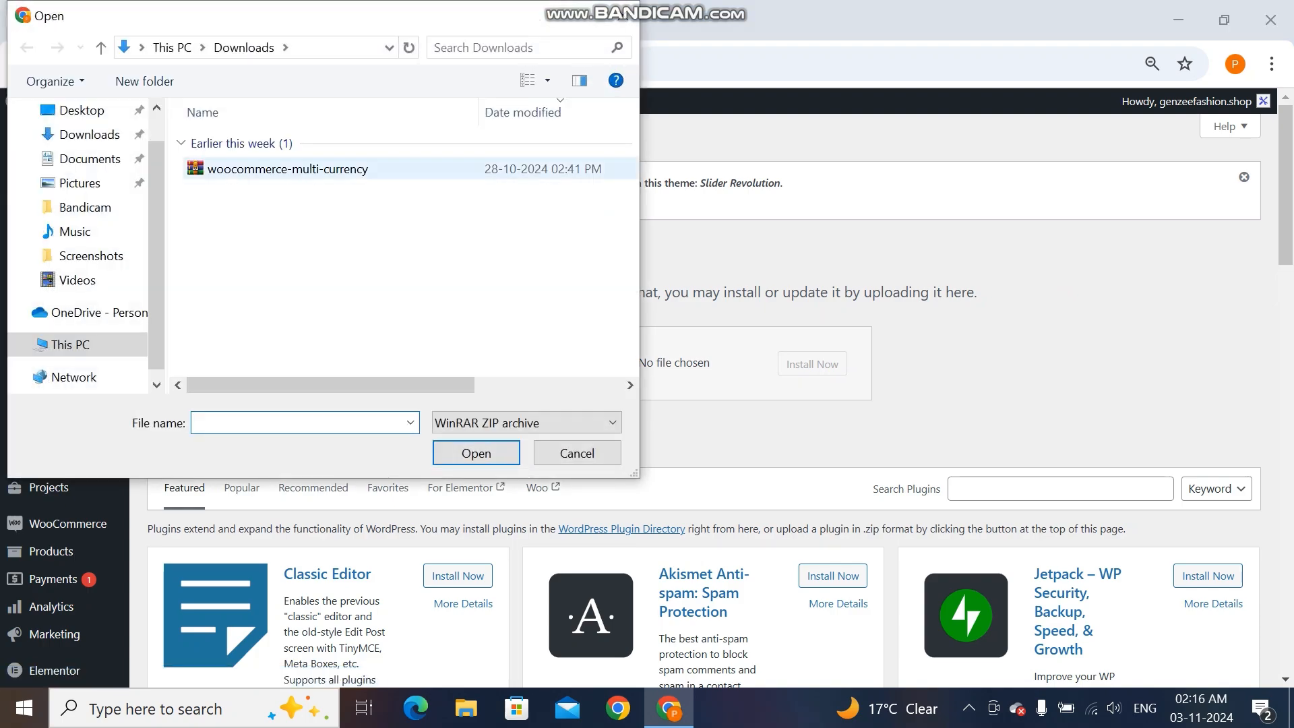
left_click(475, 452)
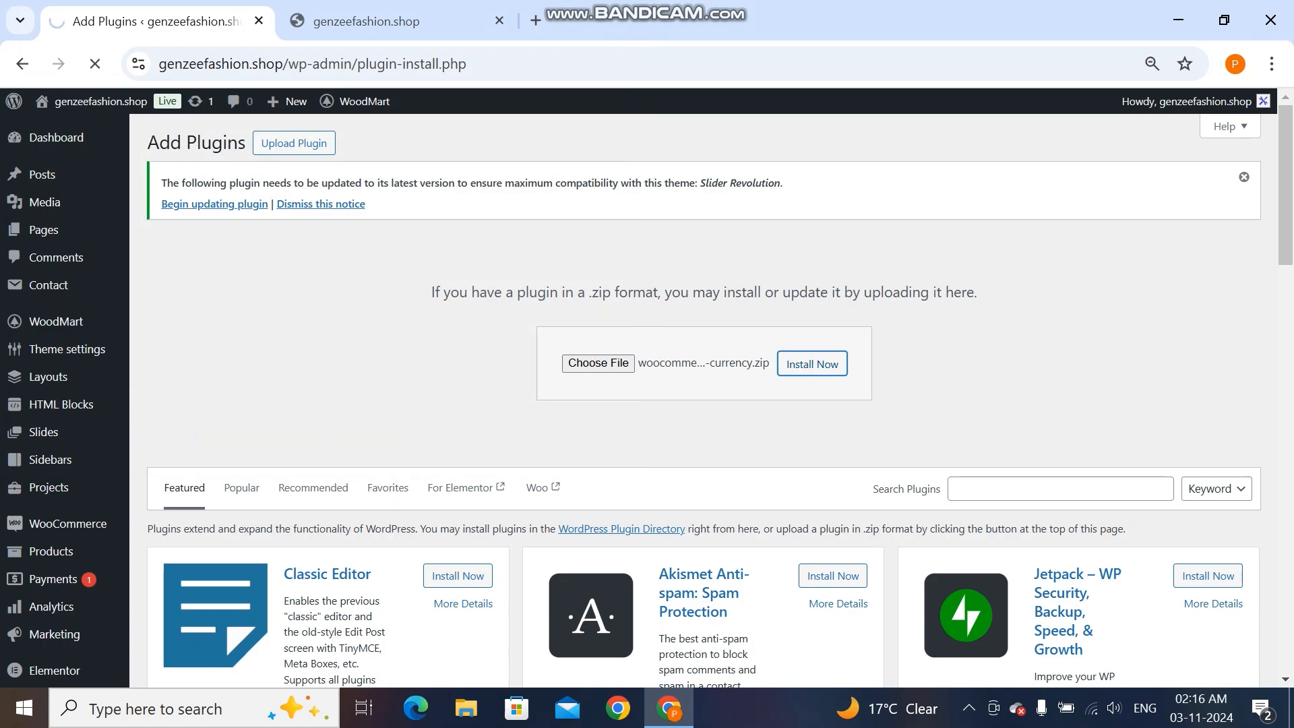
left_click(810, 363)
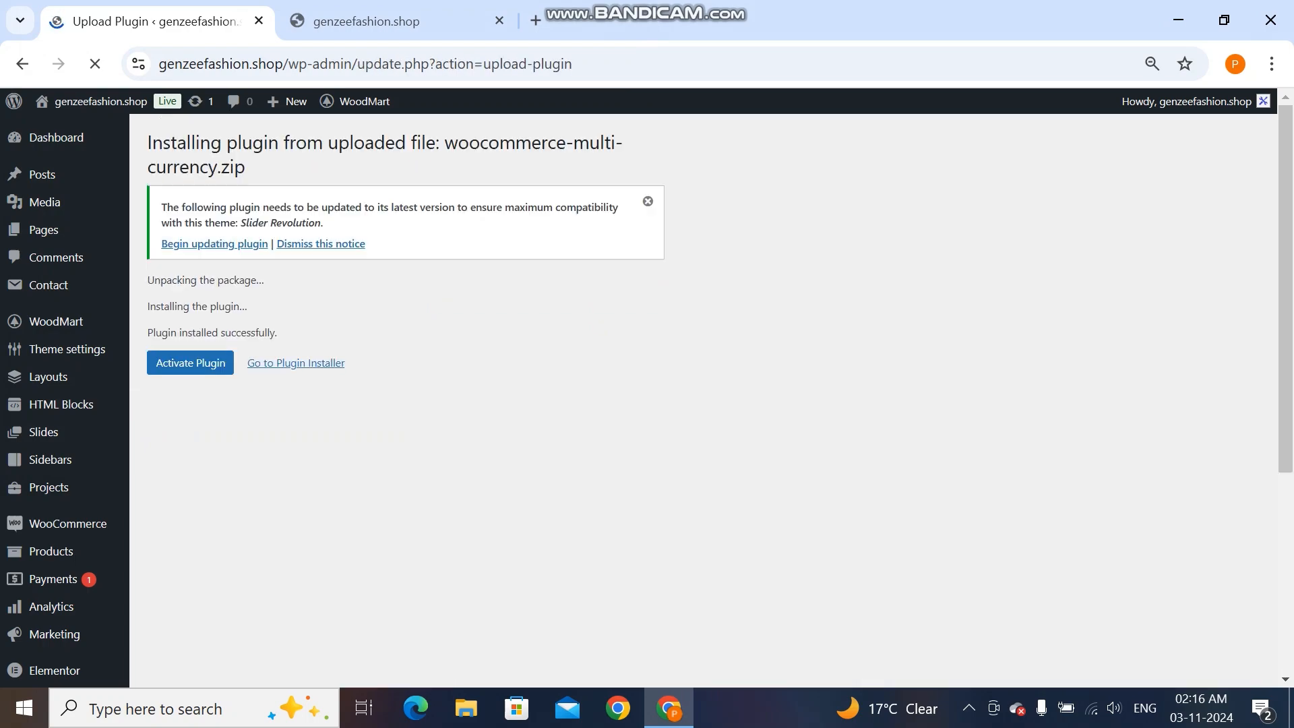
left_click(190, 363)
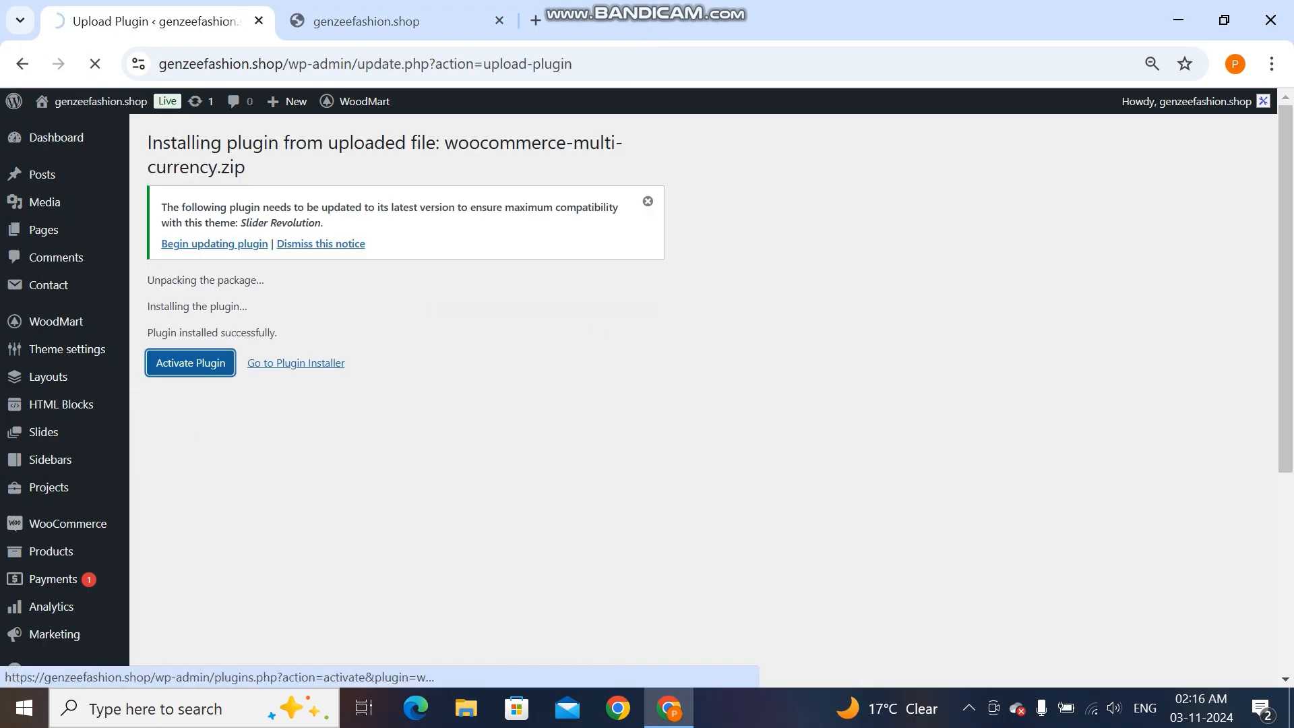
left_click(190, 362)
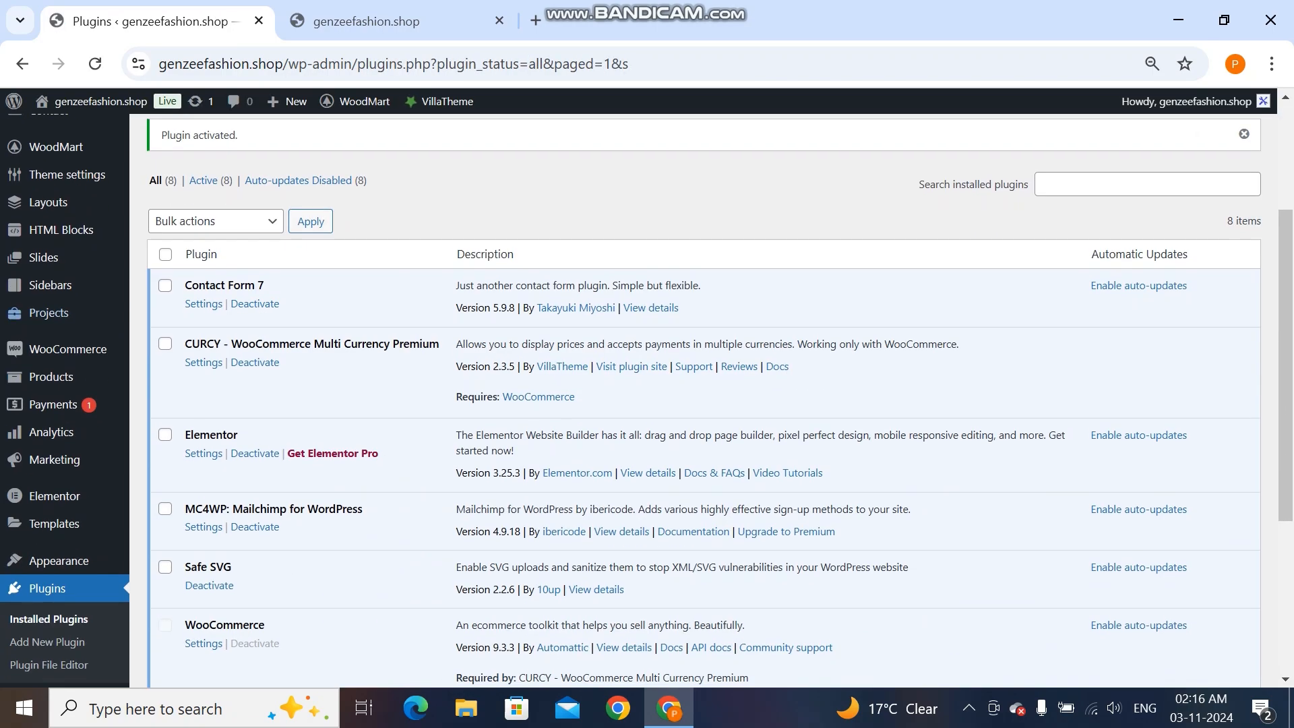
- In CURCY settings, delete the INR and EUR currency rows, leaving only US dollar
left_click(203, 362)
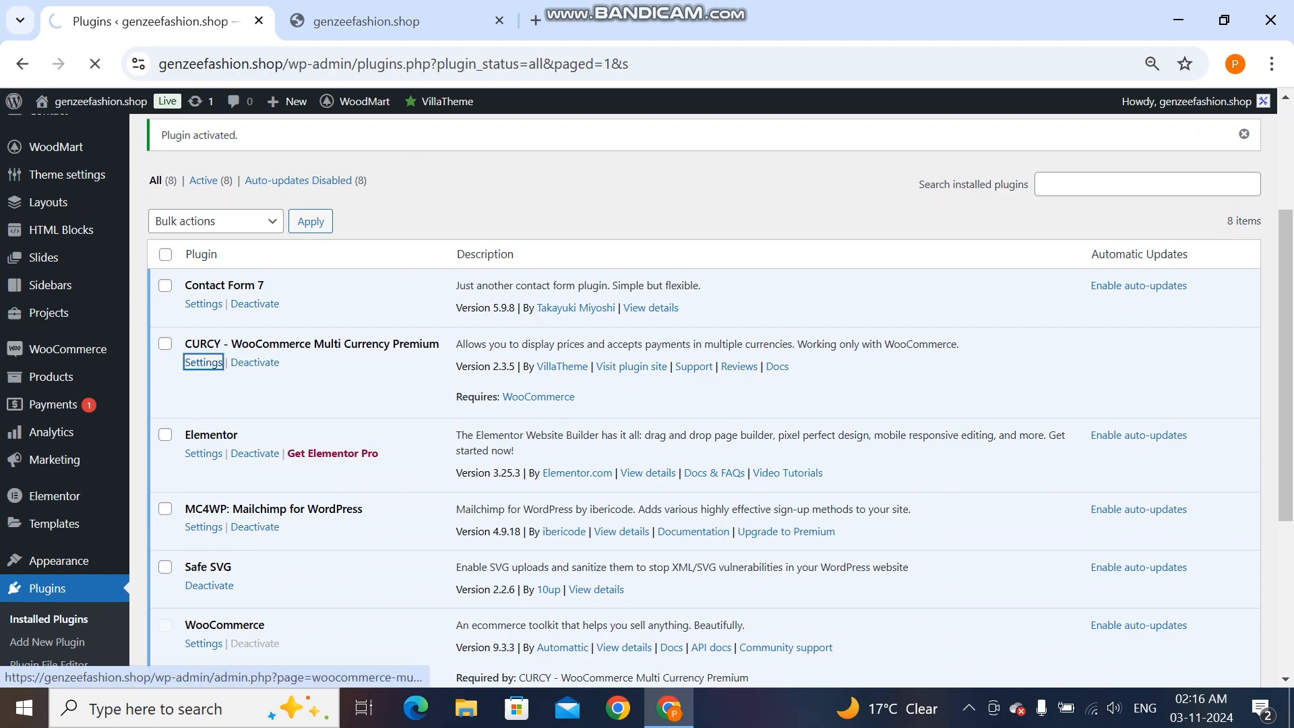
left_click(203, 363)
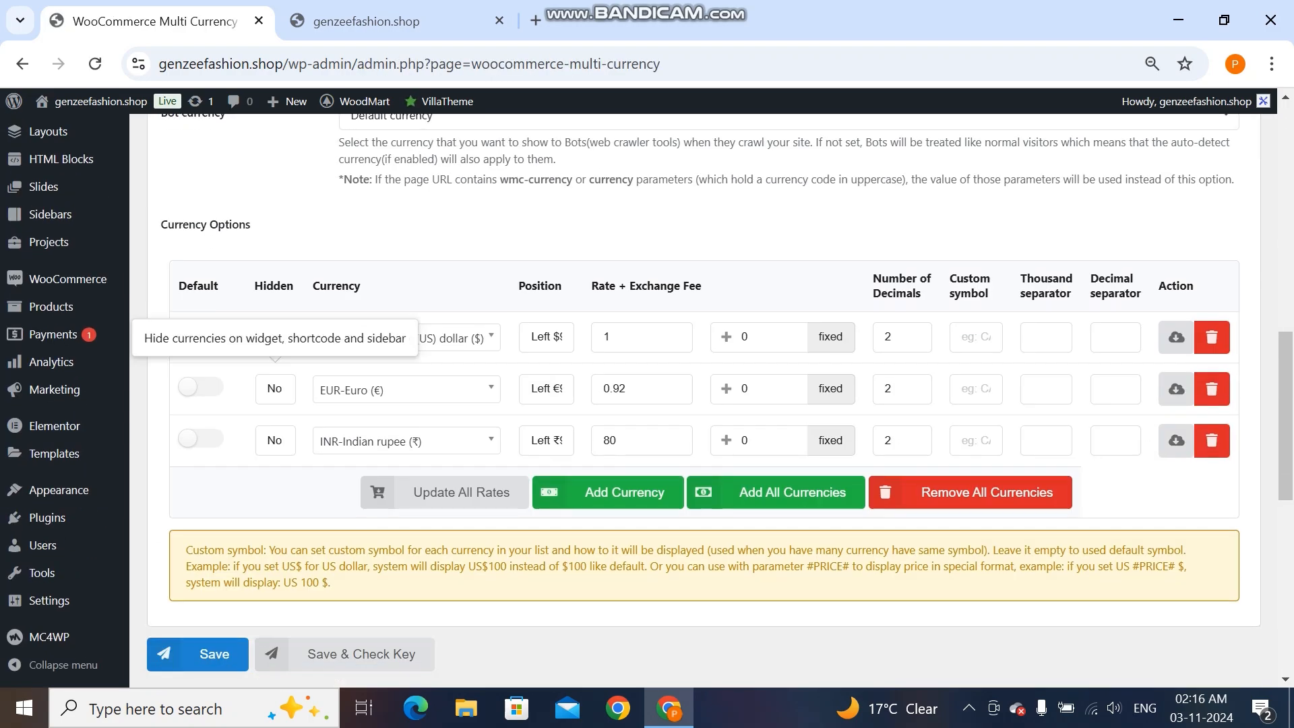
left_click(201, 335)
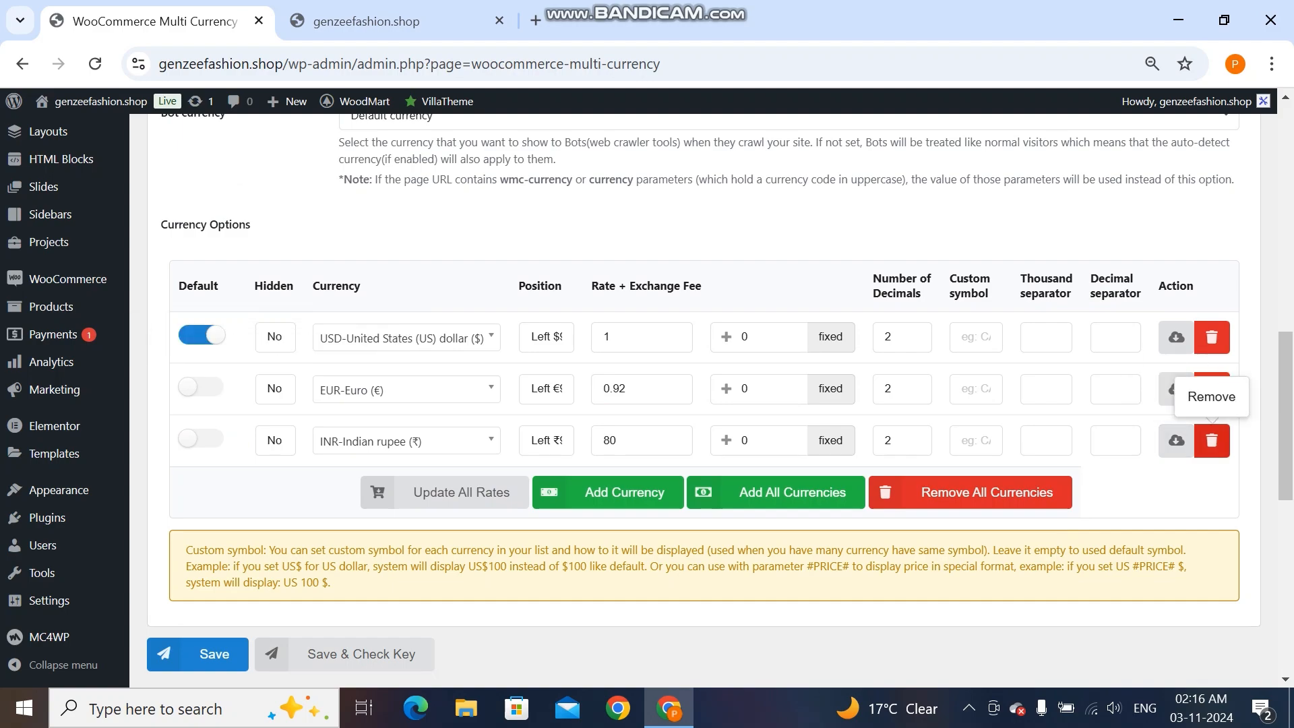
left_click(1210, 440)
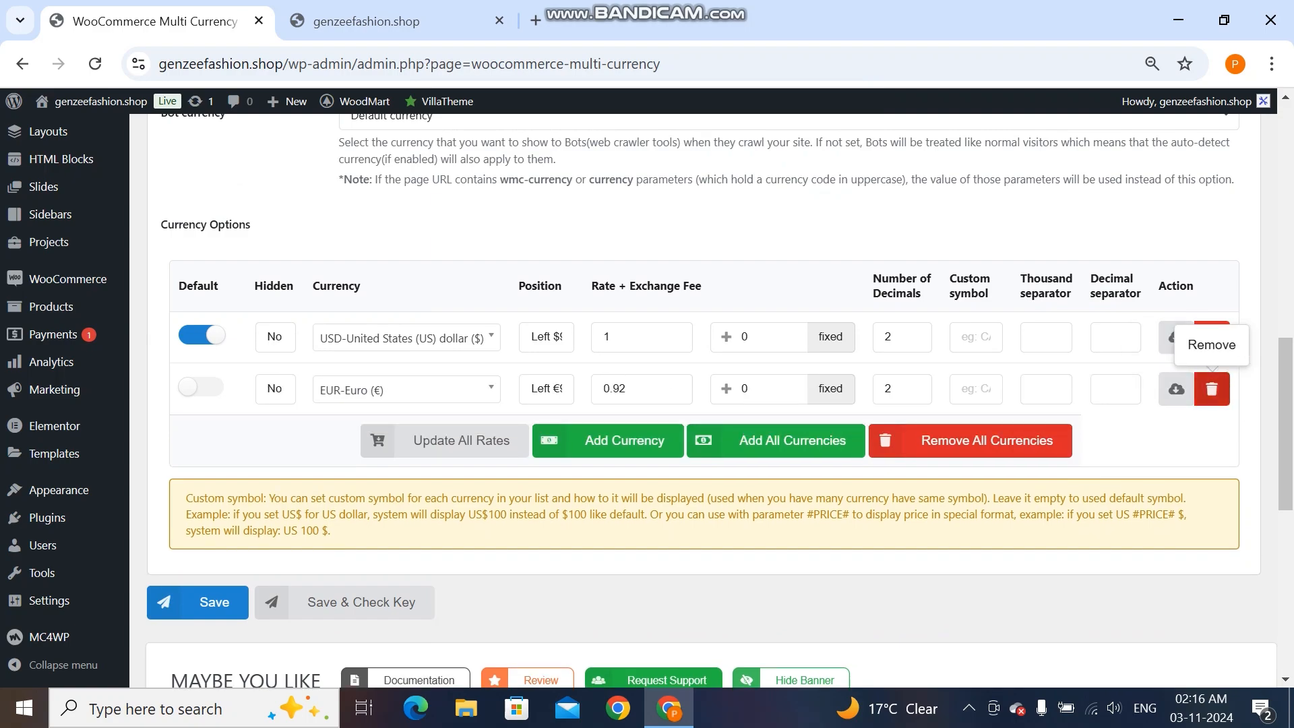
left_click(1210, 389)
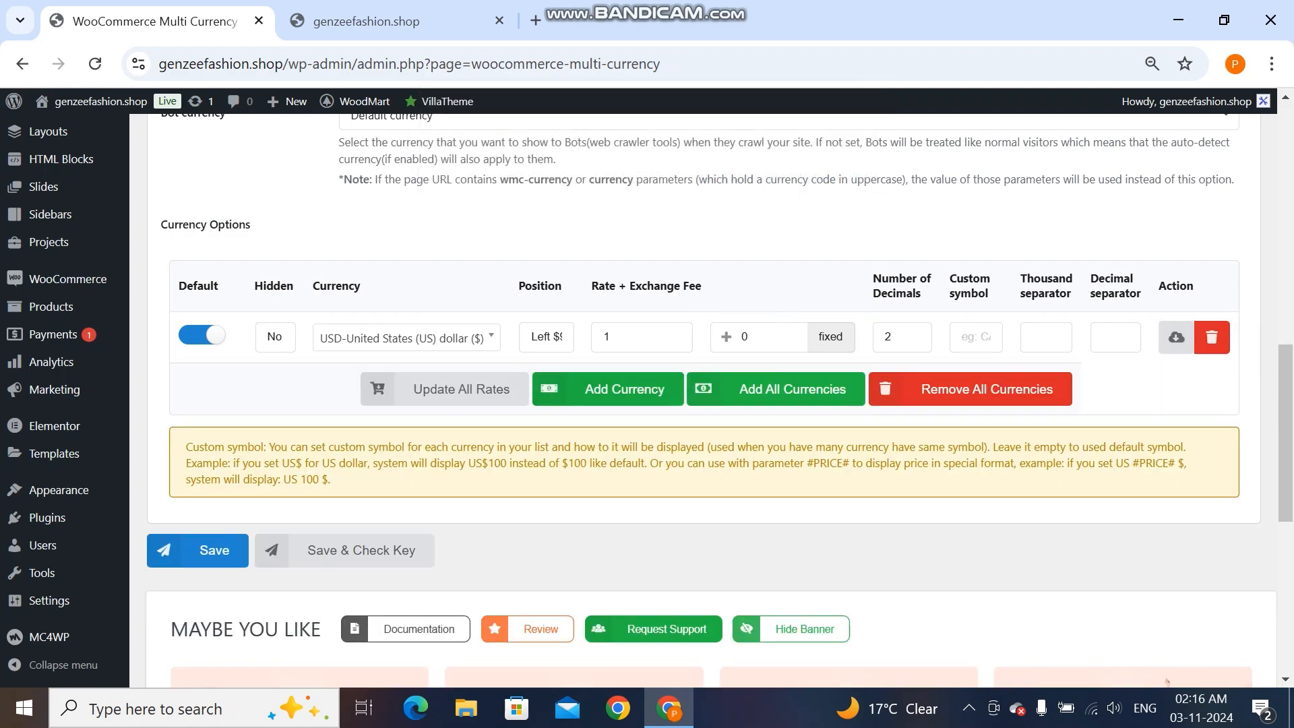
- Add a EUR currency row with exchange rate 0.919
left_click(624, 389)
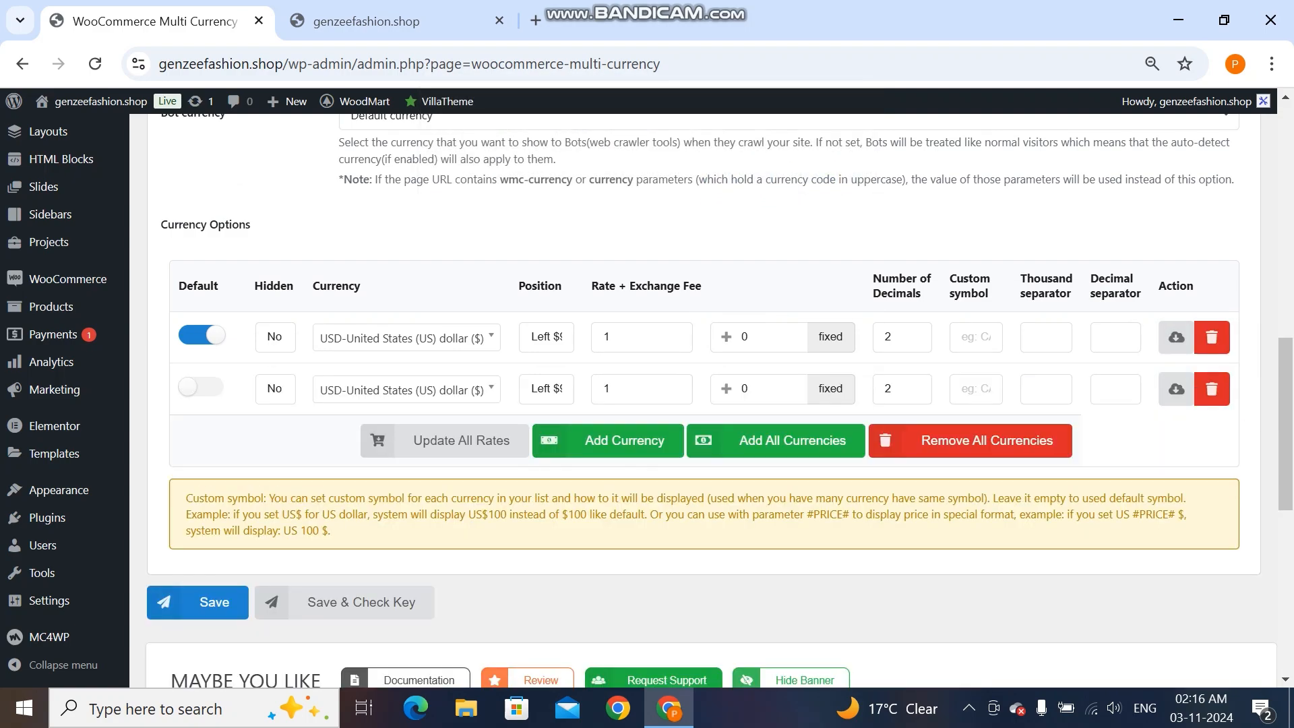
left_click(406, 389)
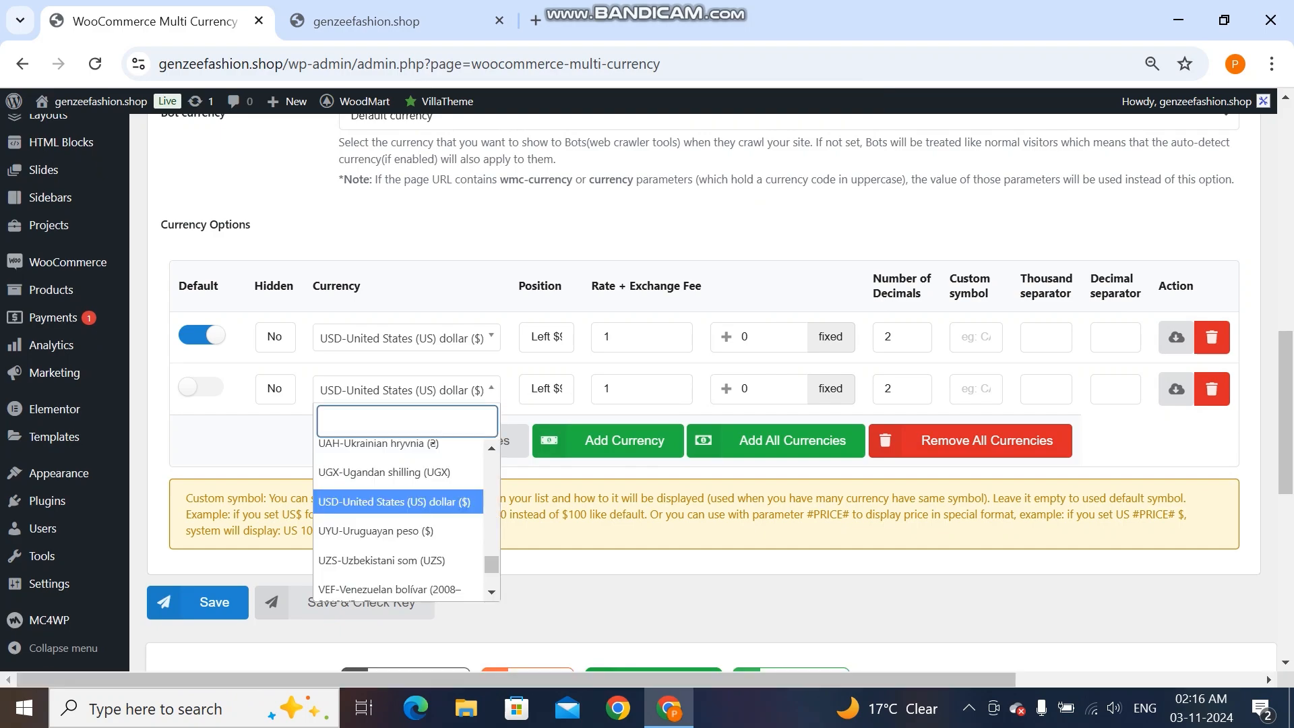
type("eur")
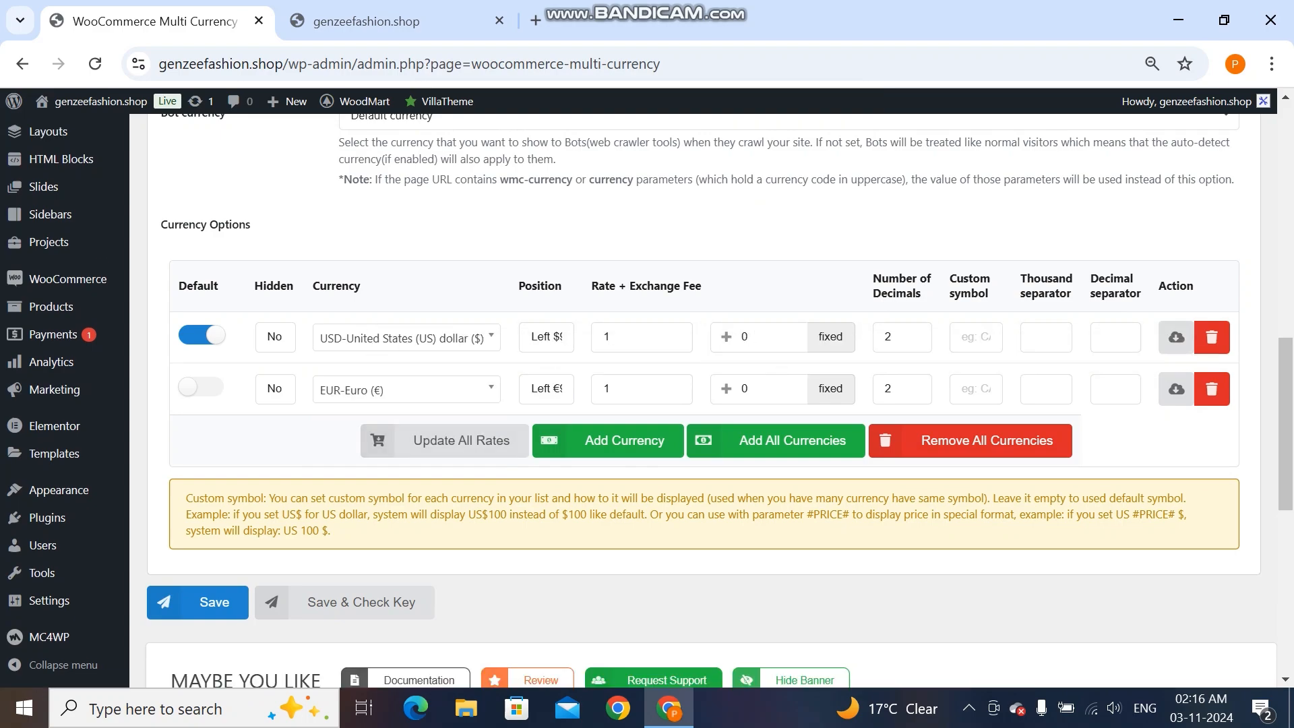
left_click(460, 440)
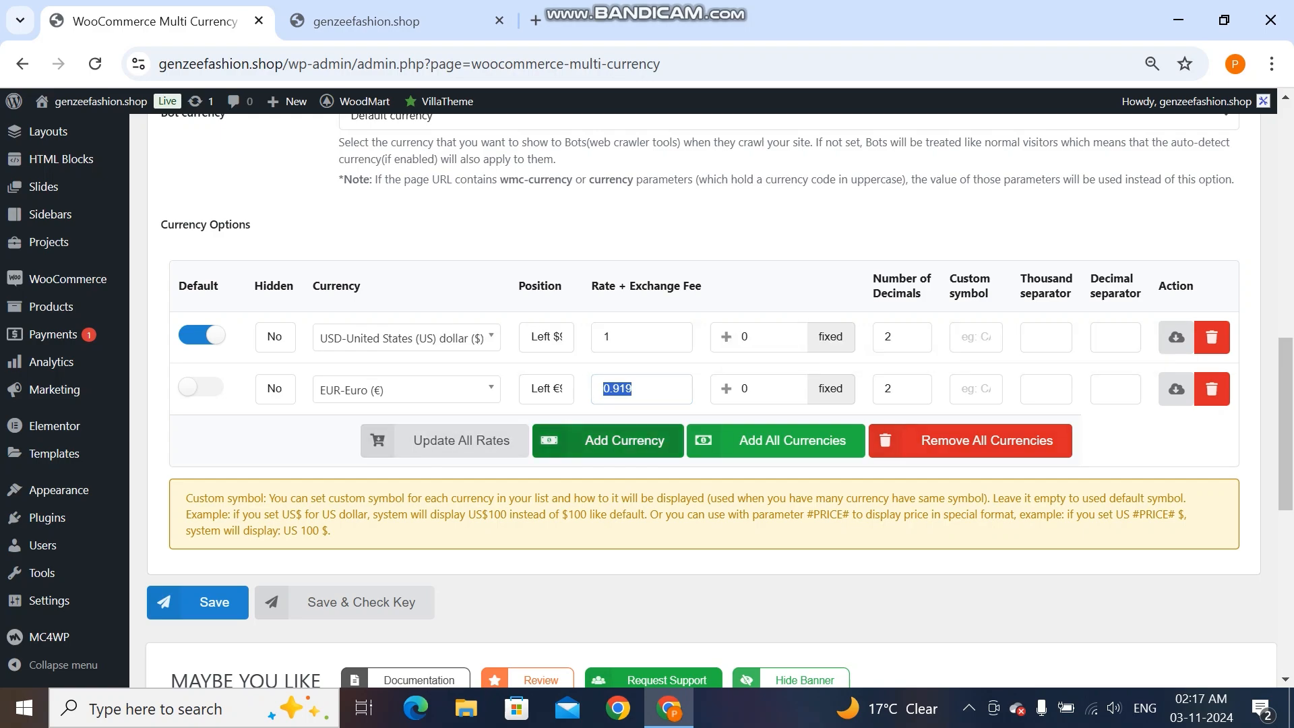
- Add an INR row with exchange rate 84.091 and save the three currencies
left_click(606, 440)
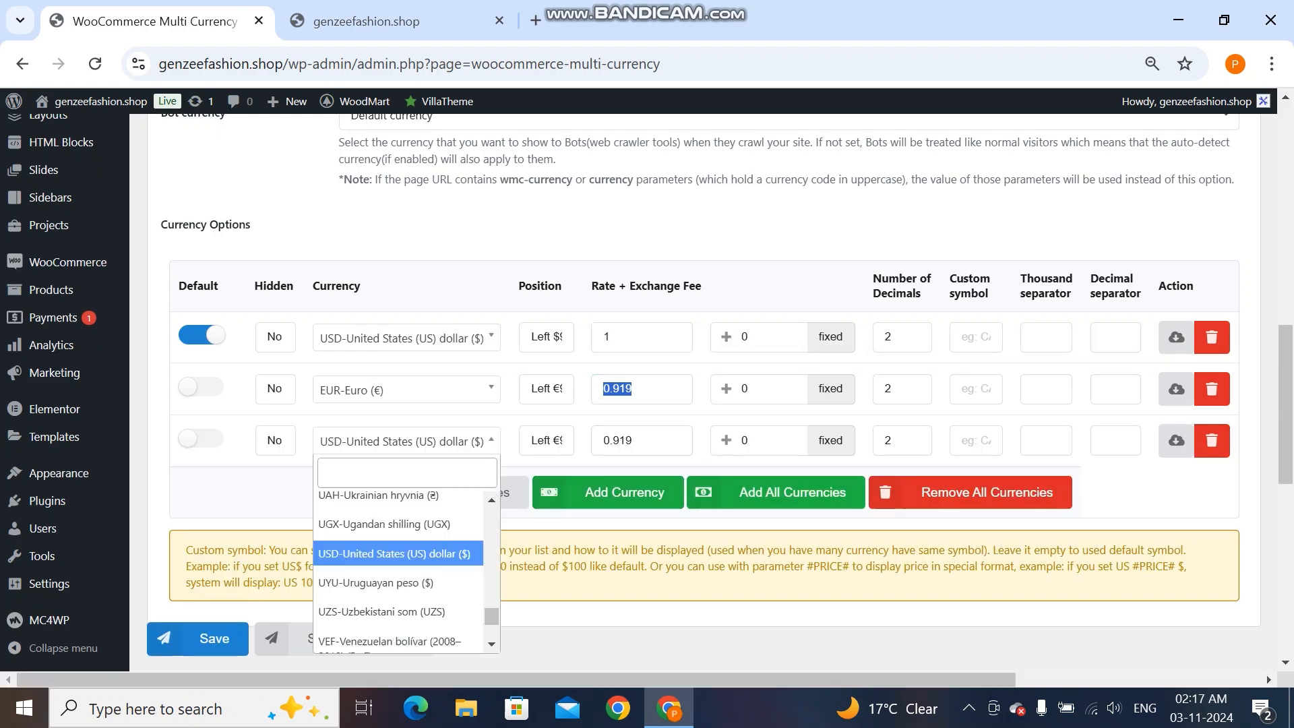
type("inr")
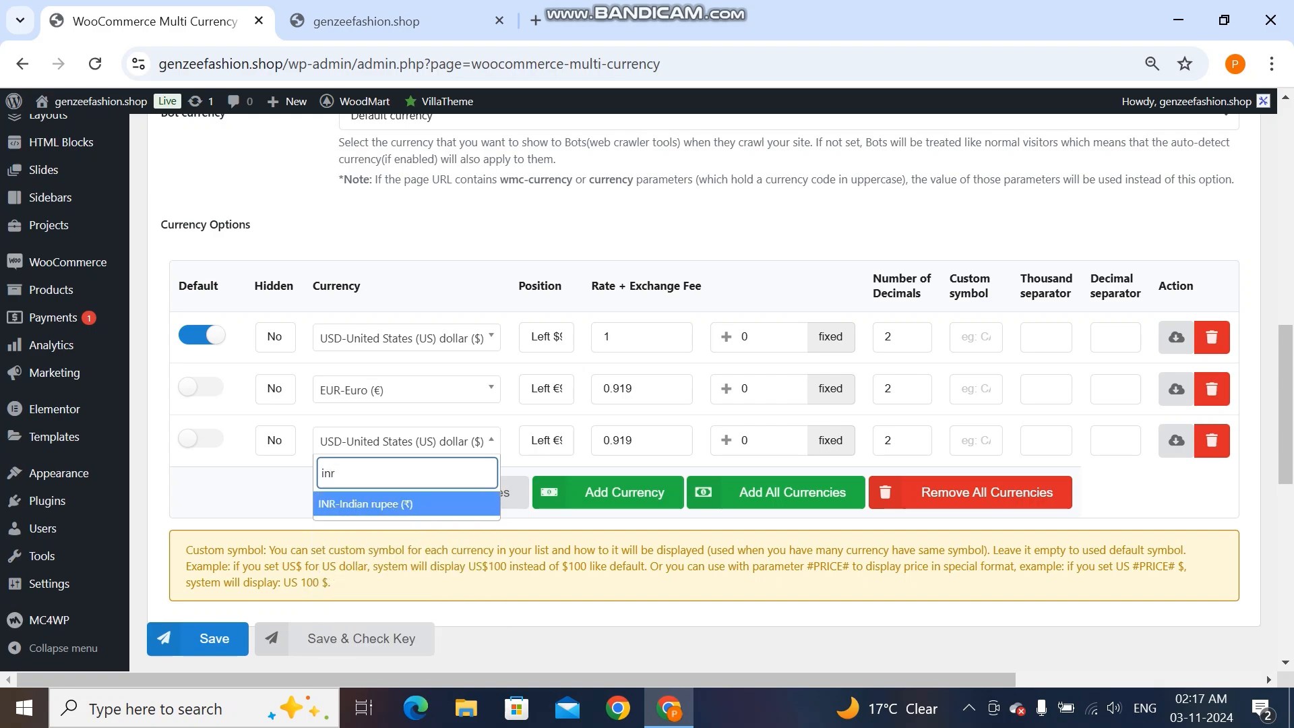
left_click(380, 504)
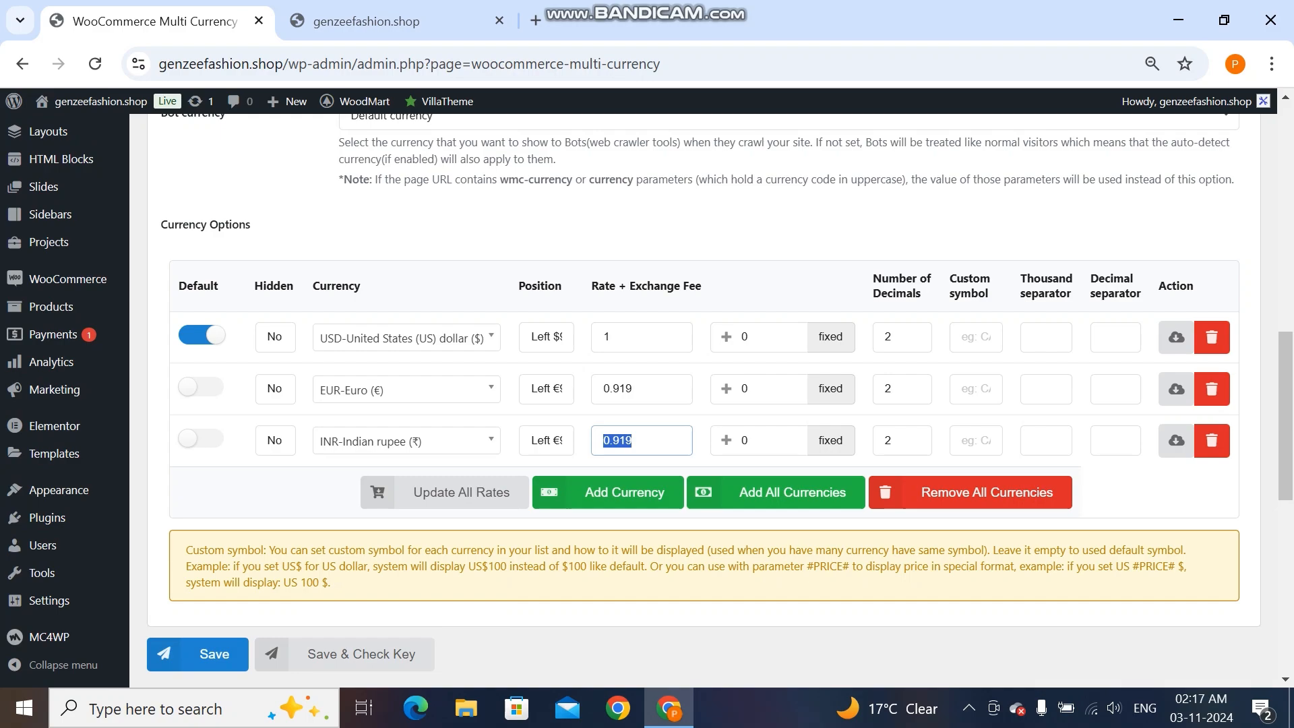
left_click(460, 492)
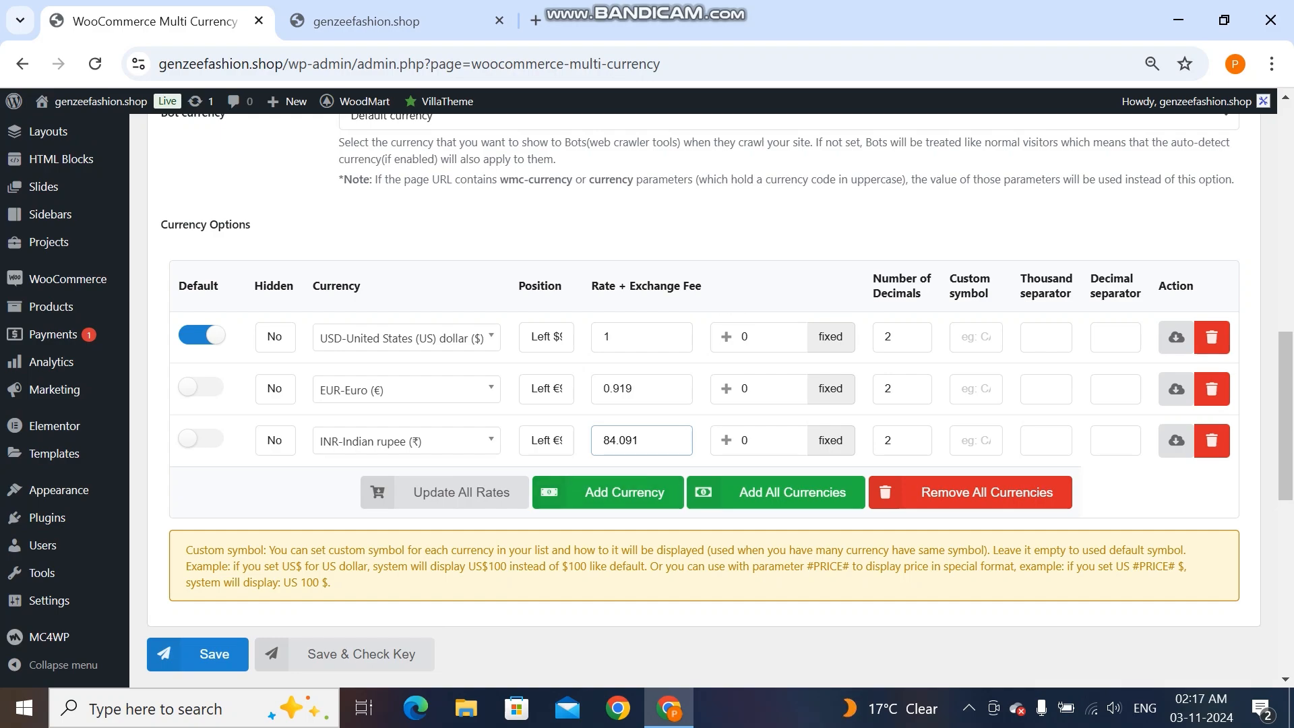
left_click(197, 653)
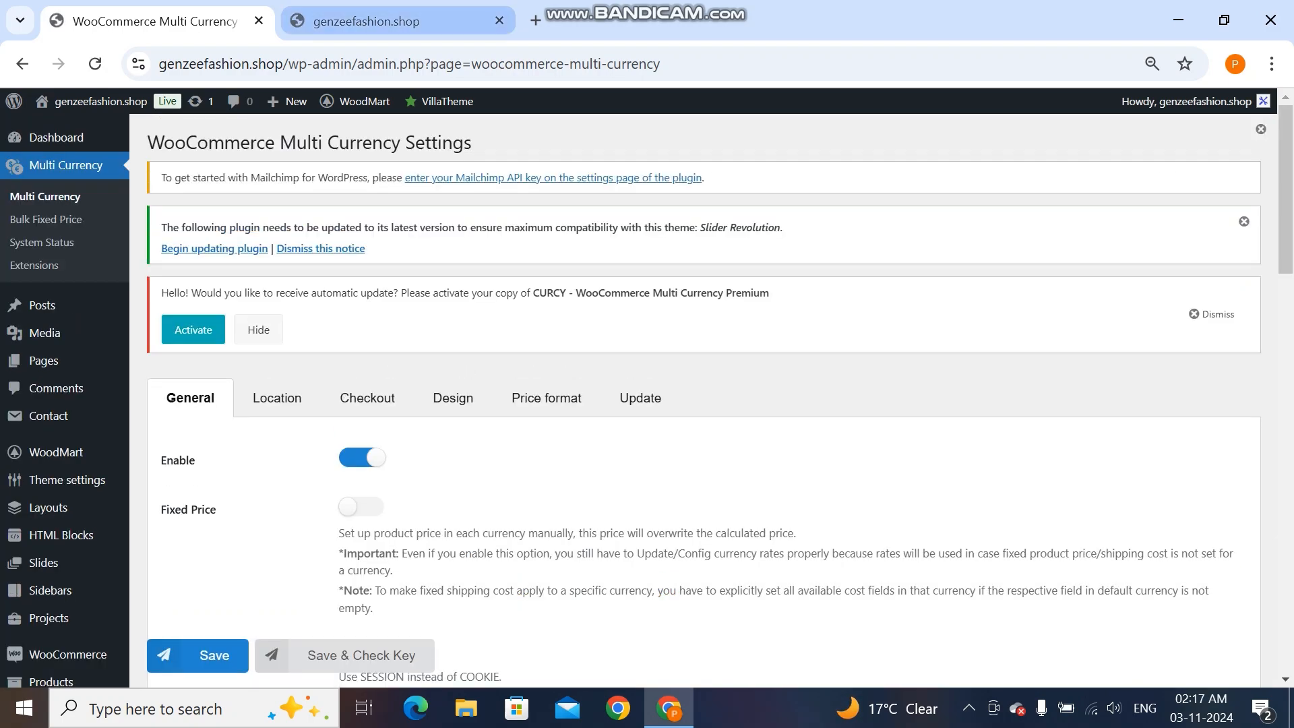
- On the storefront, switch prices to EUR, browse the products, then return to CURCY settings
left_click(372, 21)
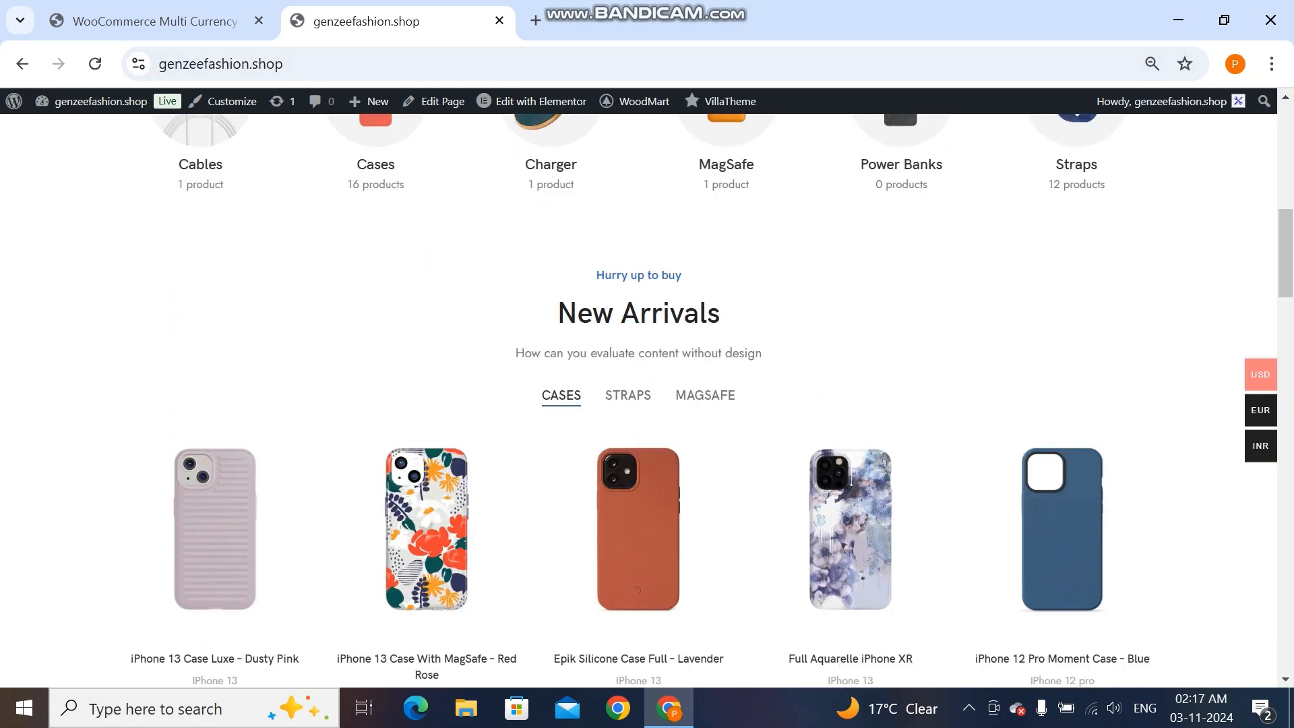
scroll("down", 3)
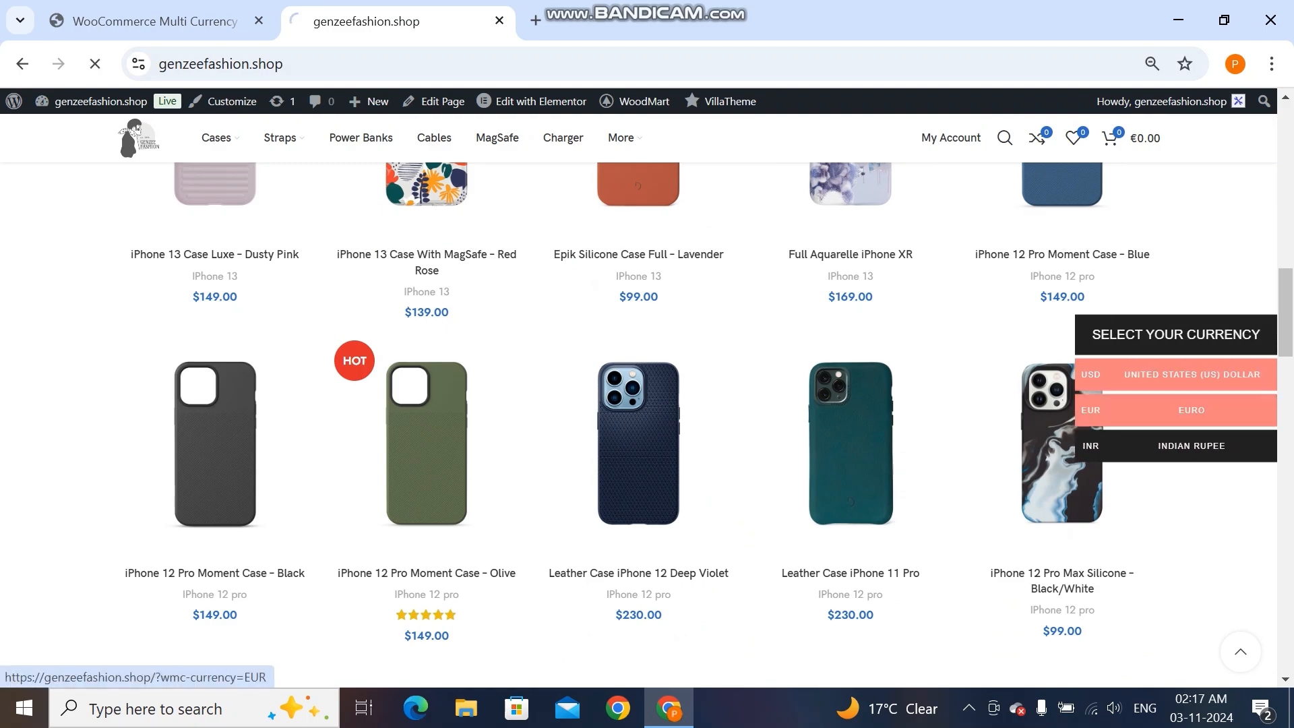
left_click(1190, 410)
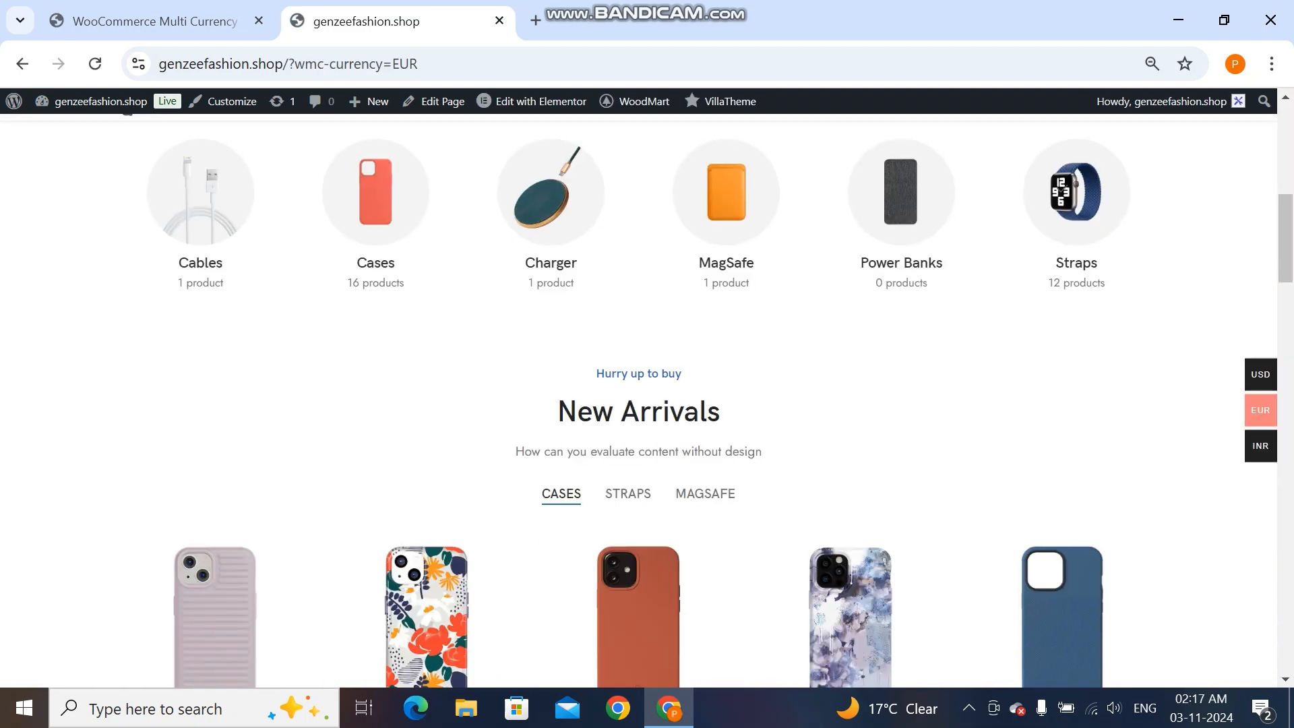
scroll("down", 3)
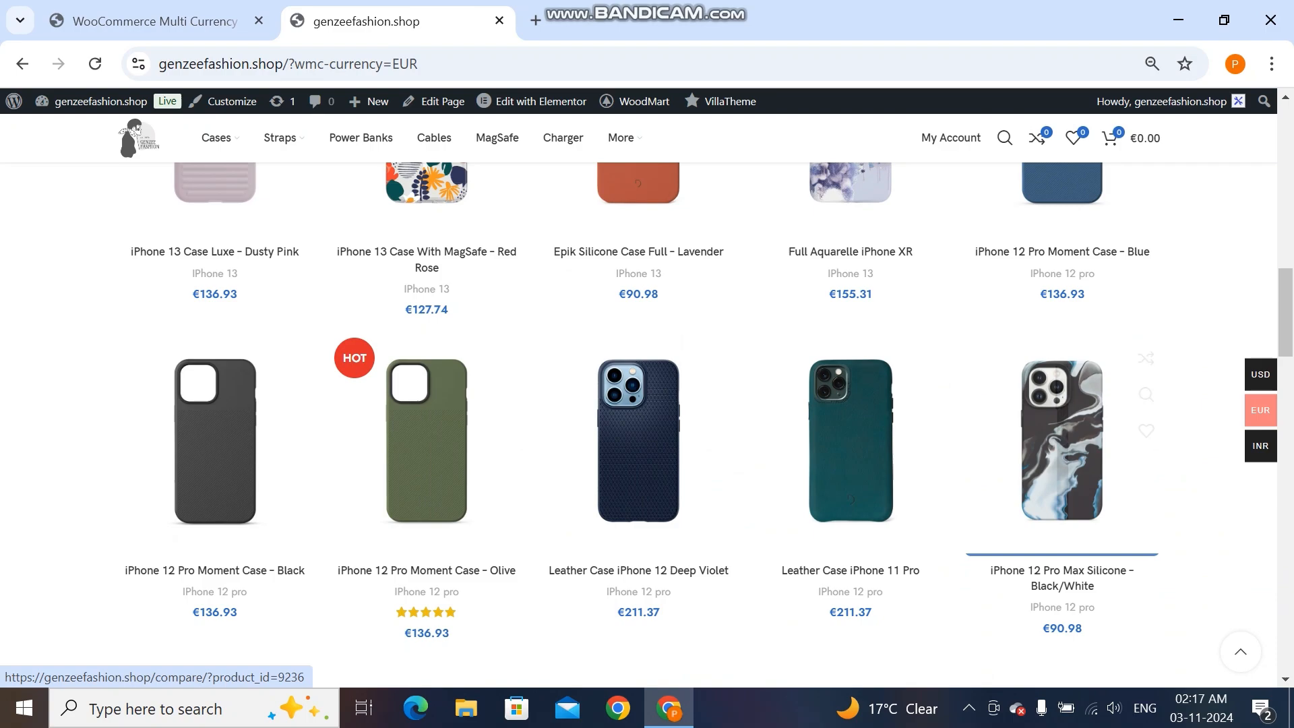
left_click(1062, 438)
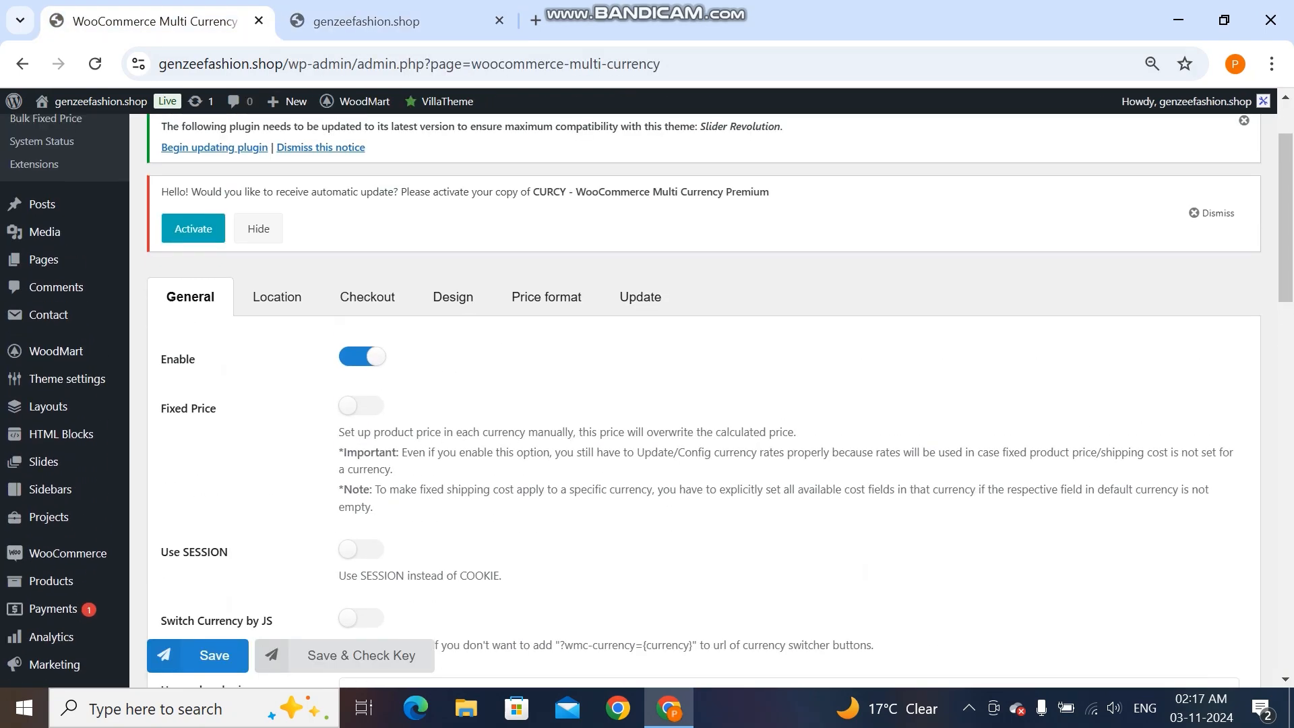
- View the Location tab's Currency by Country settings, then go to the storefront for INR
left_click(277, 296)
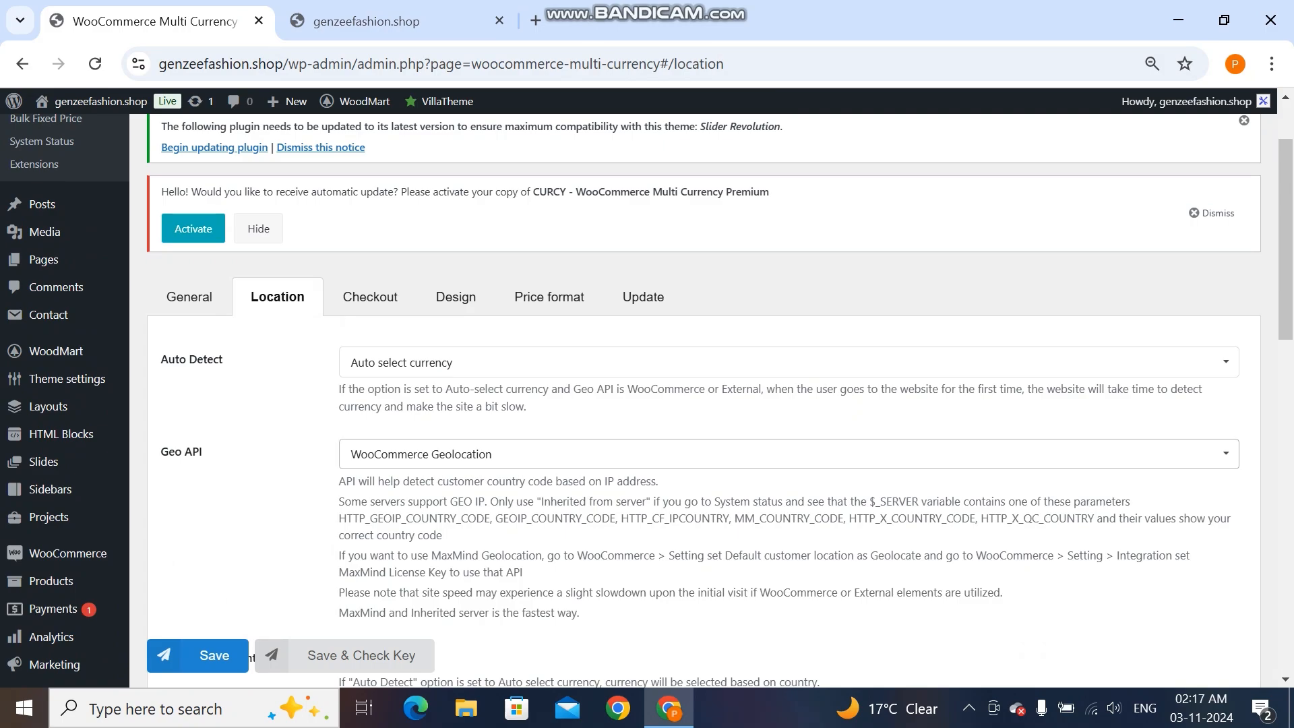
scroll("down", 3)
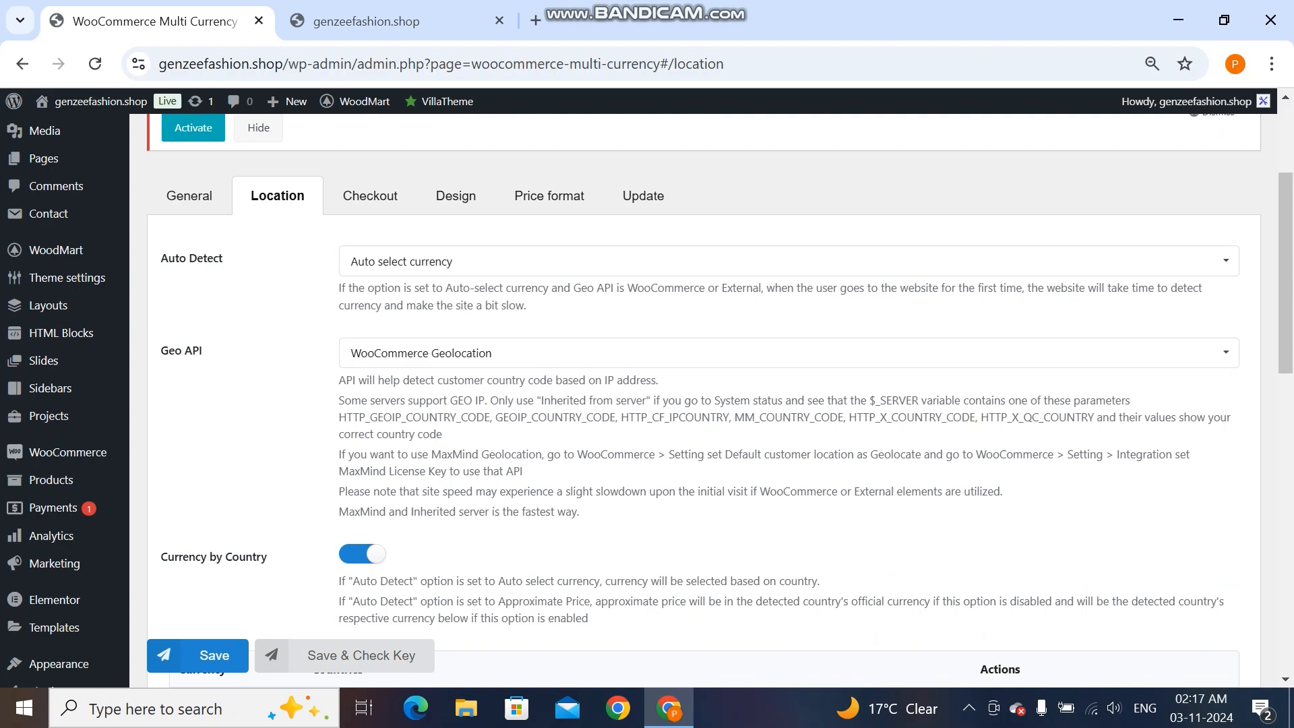
left_click(364, 21)
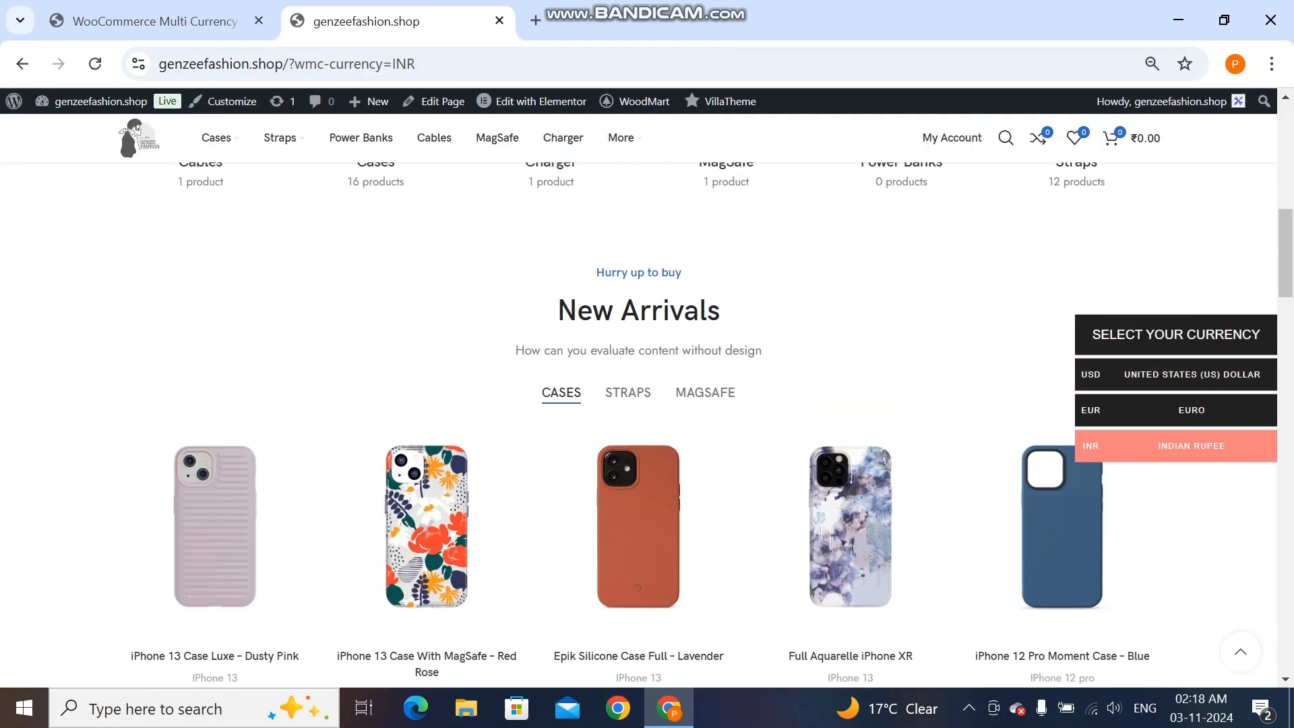
scroll("down", 3)
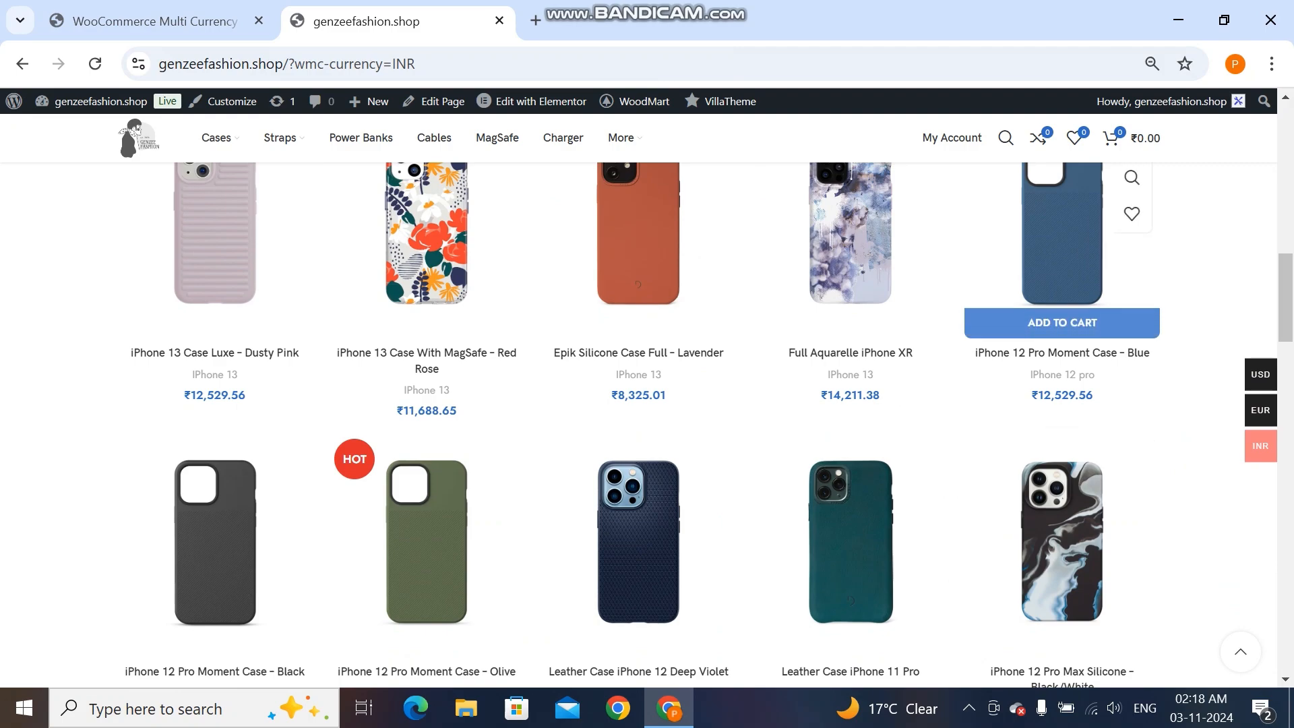
left_click(1260, 445)
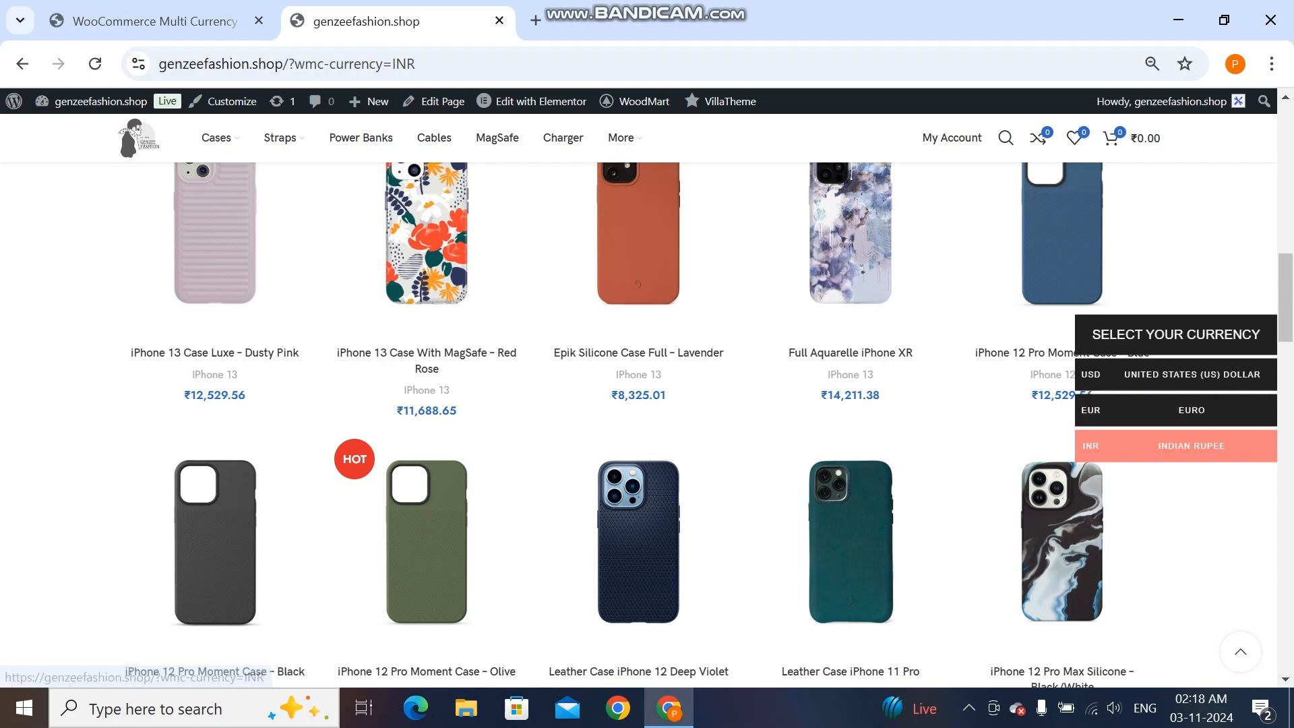
- Return from the storefront to CURCY's Location settings
left_click(148, 21)
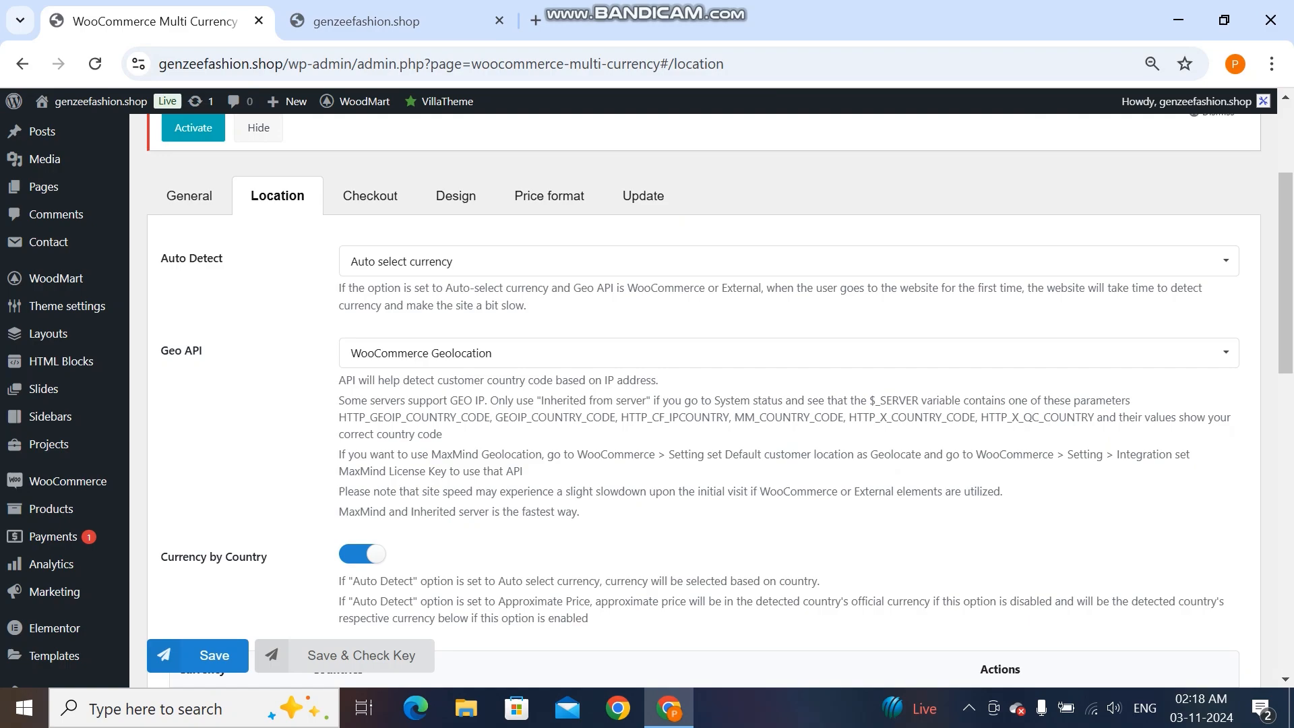
- Save the currency-by-country table mapping US to USD, eurozone to EUR and India to INR
scroll("down", 3)
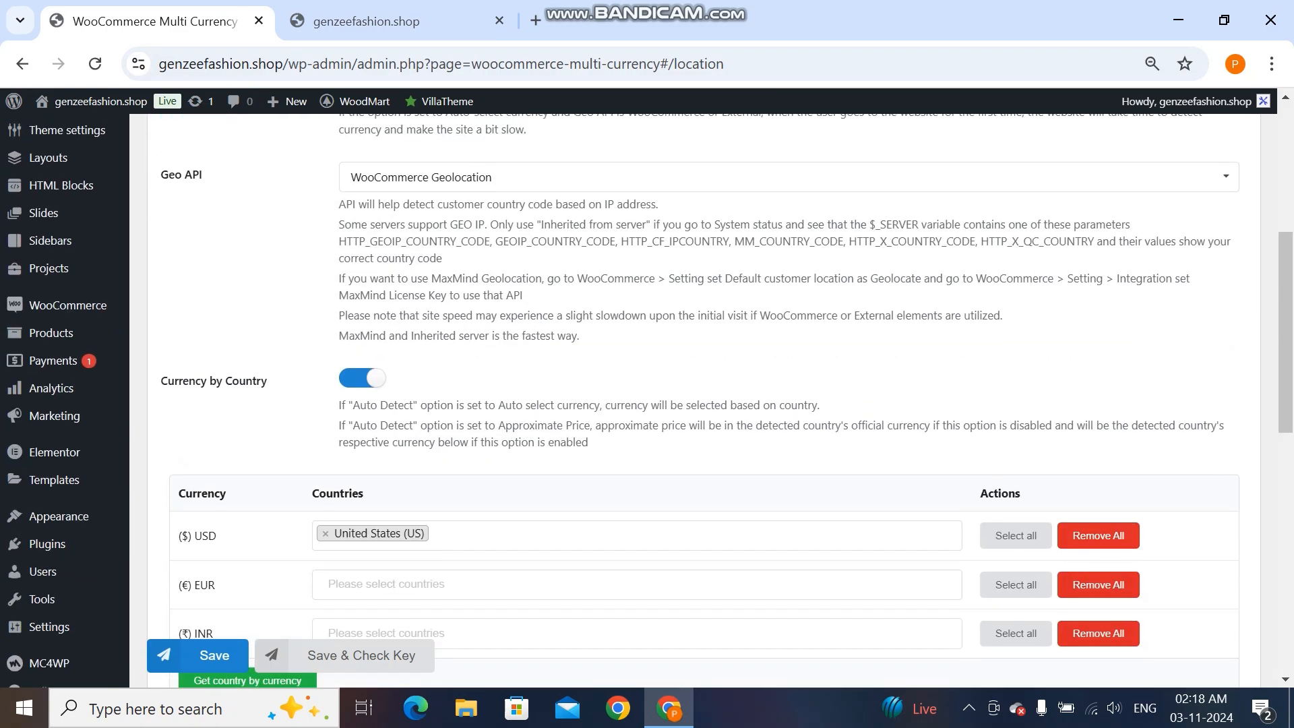
scroll("down", 3)
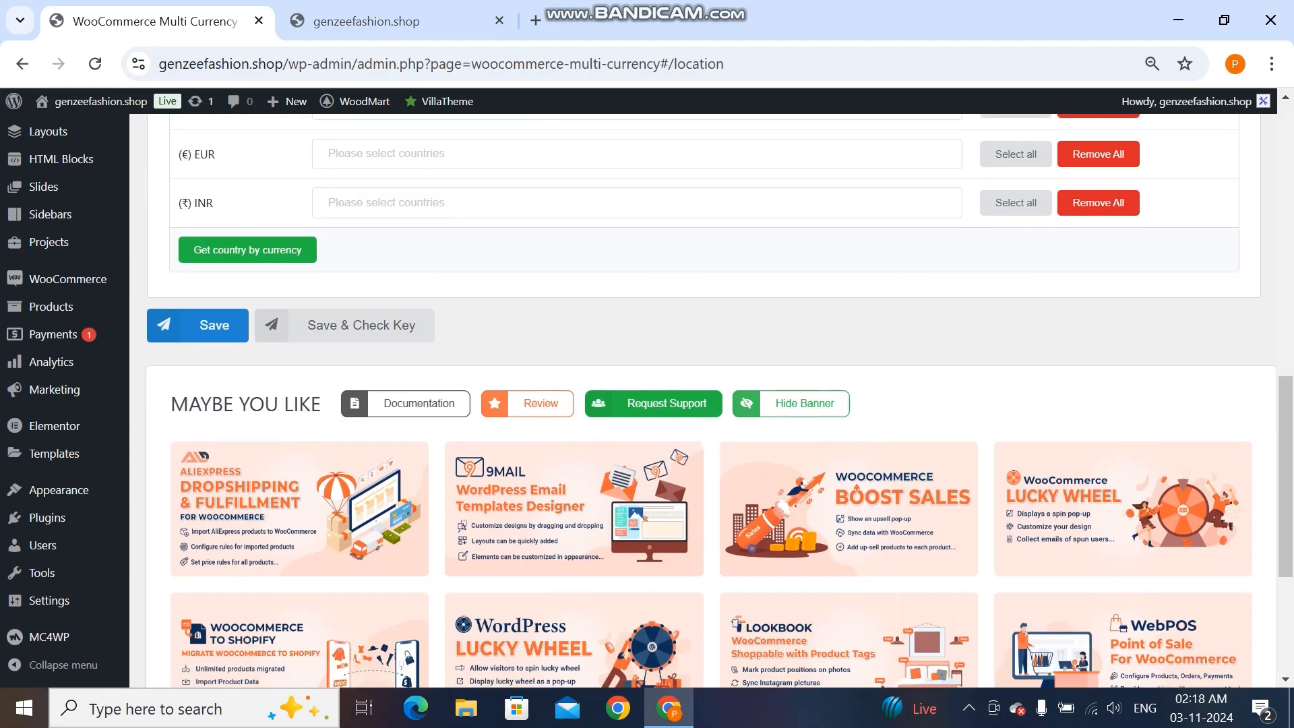
scroll("down", 3)
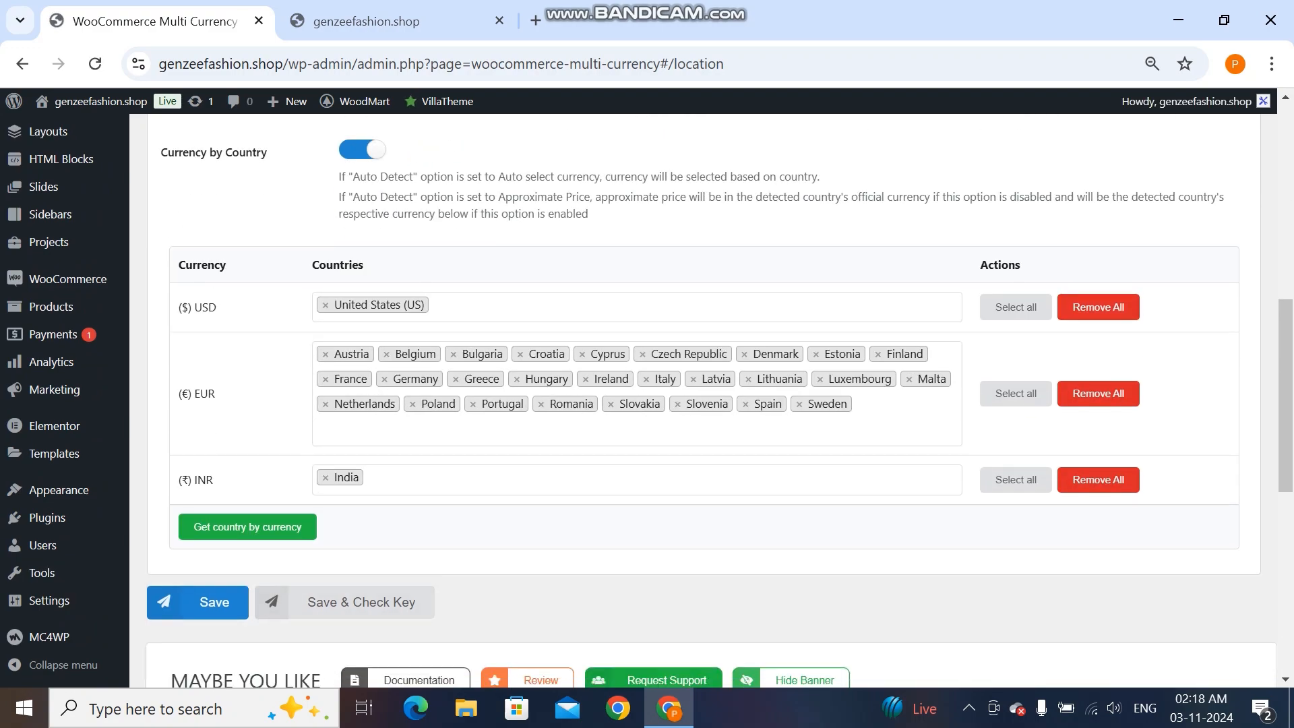
left_click(196, 602)
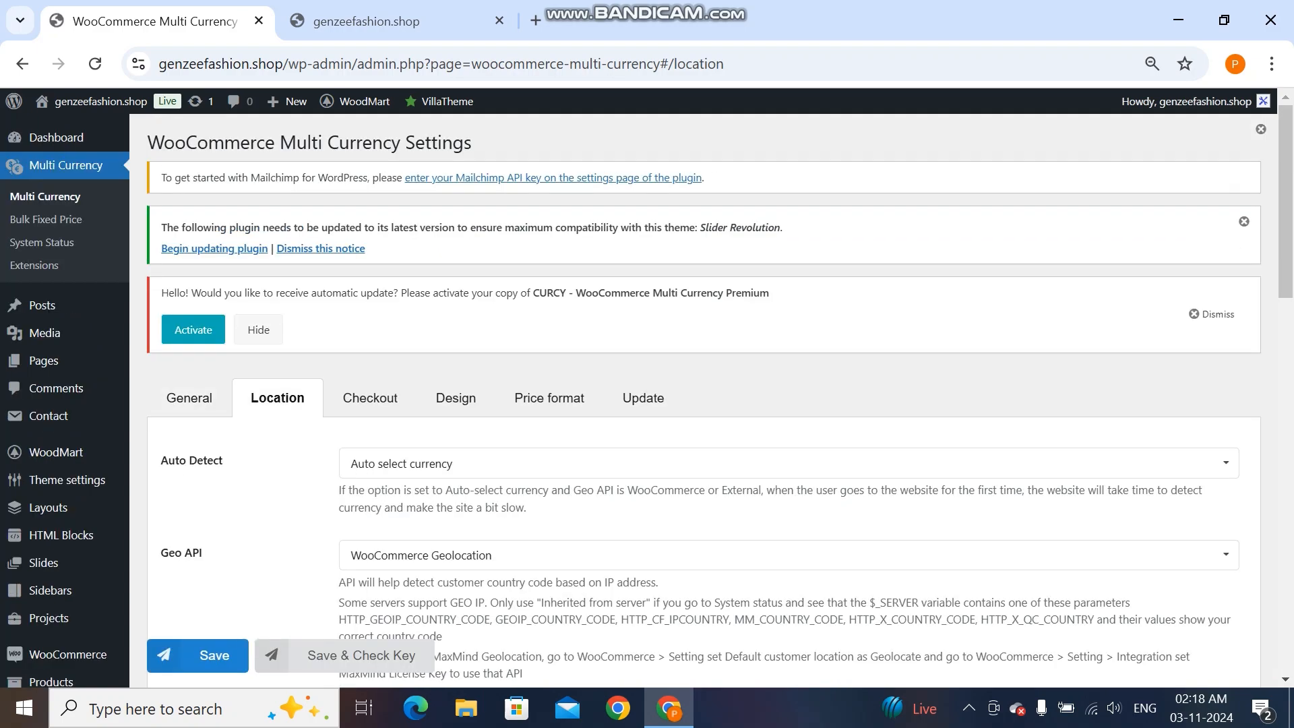
- In the Design tab, switch the Currencies Bar off, save, and go to the storefront
left_click(452, 398)
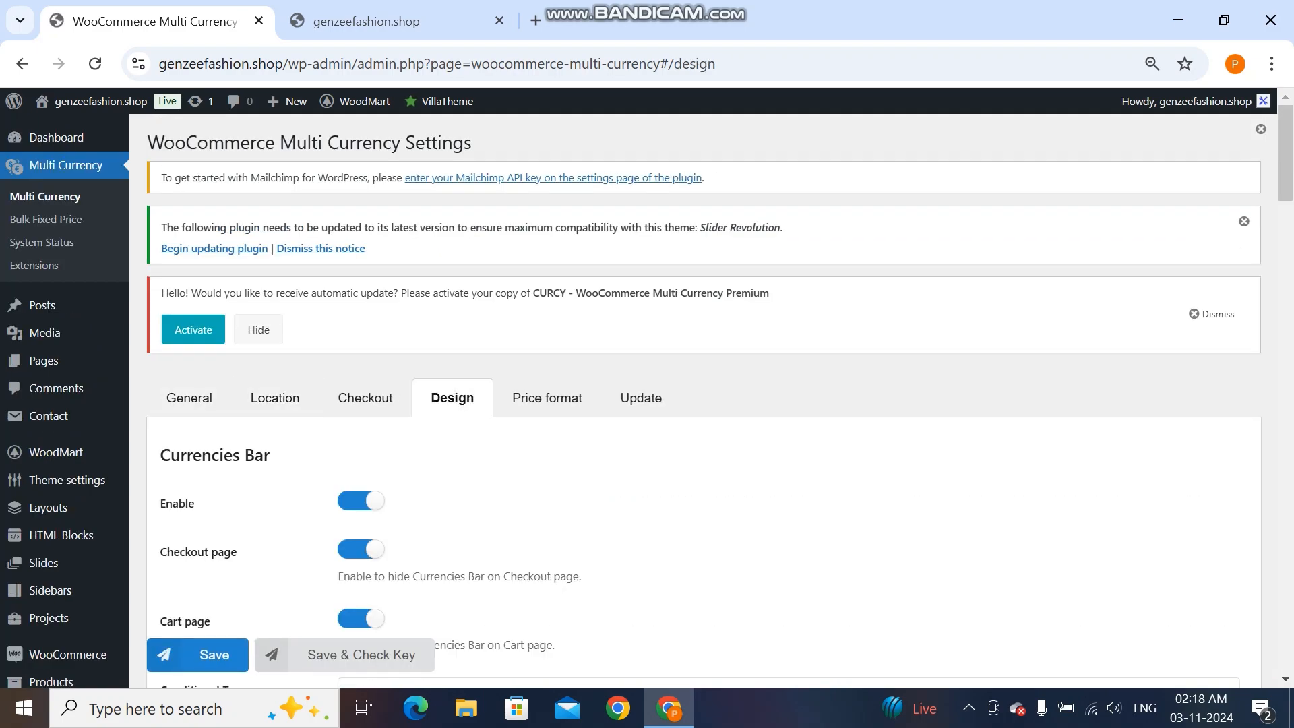
left_click(372, 21)
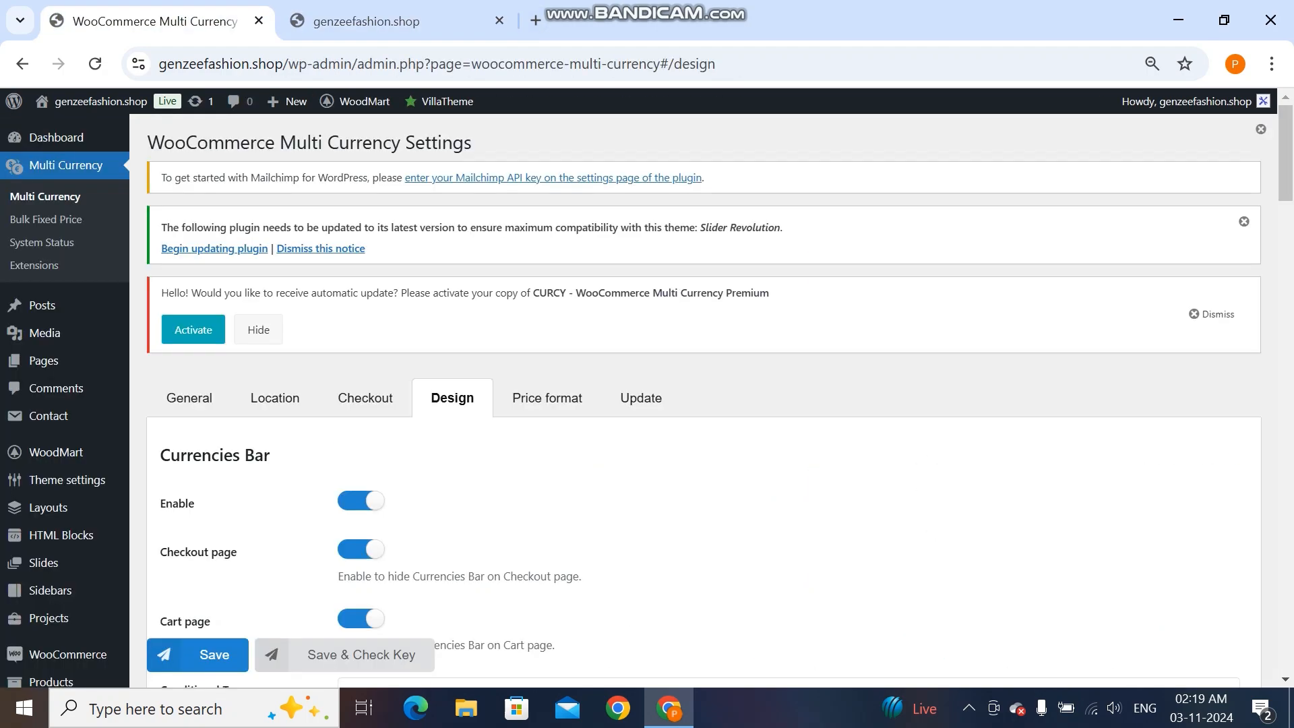
scroll("down", 3)
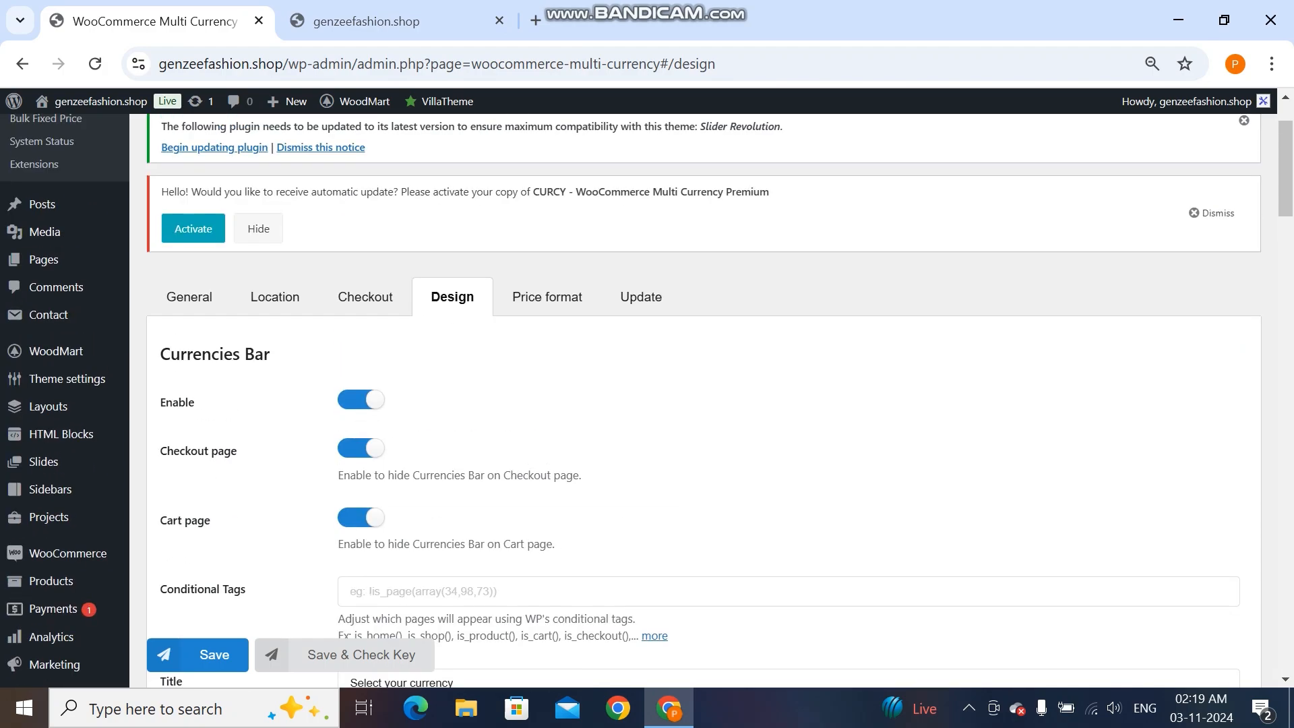
left_click(360, 399)
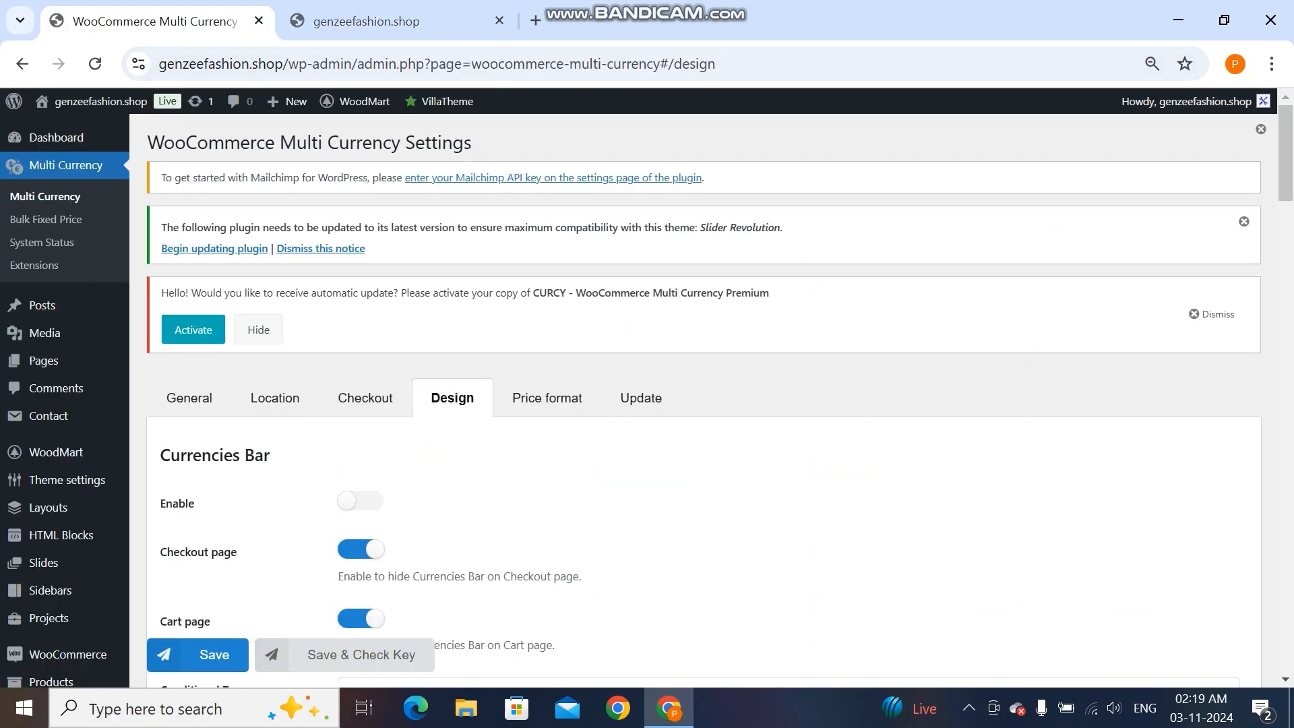
left_click(360, 500)
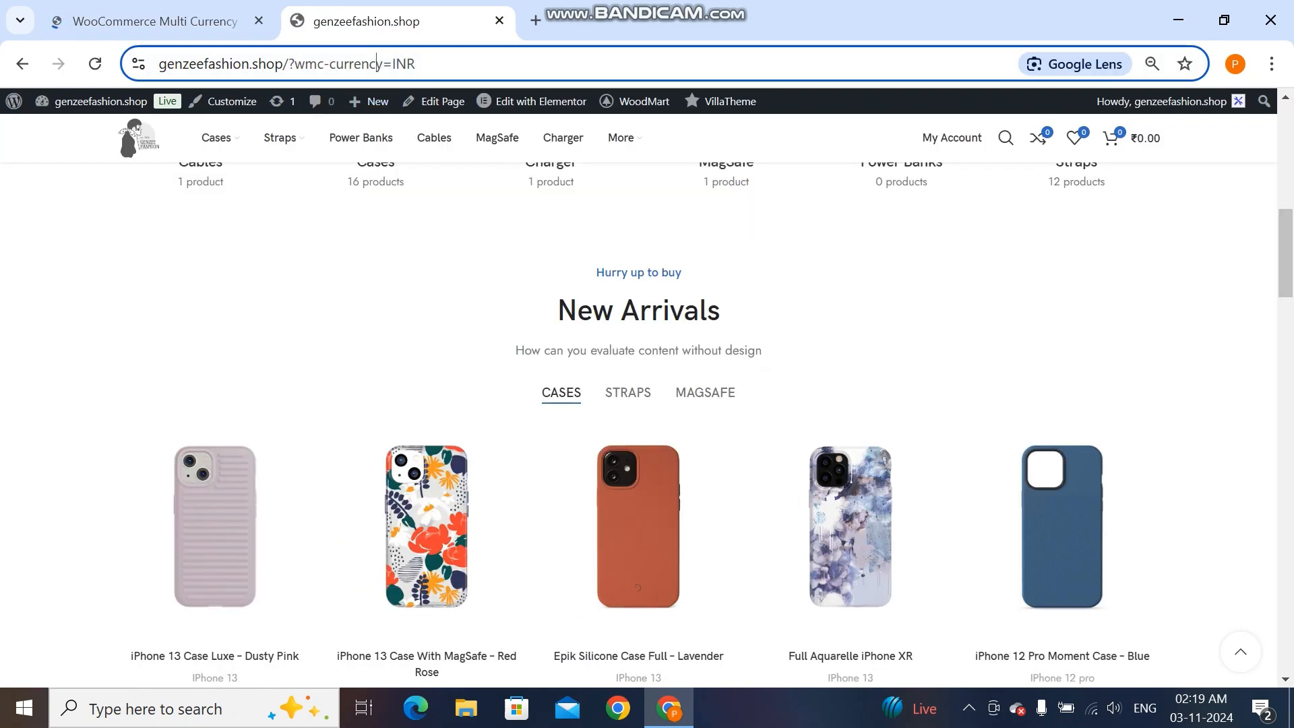
- Reload the storefront to check the currency selector, then return to the Design settings
left_click(376, 100)
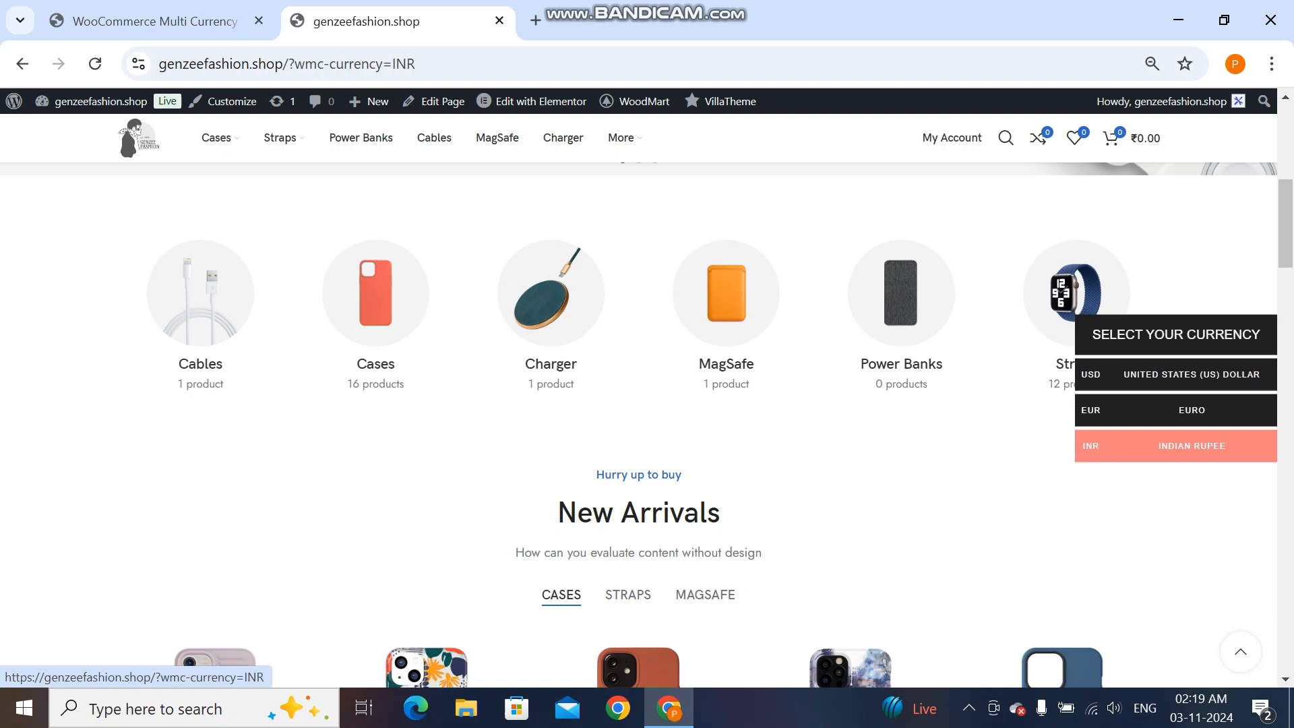
left_click(148, 21)
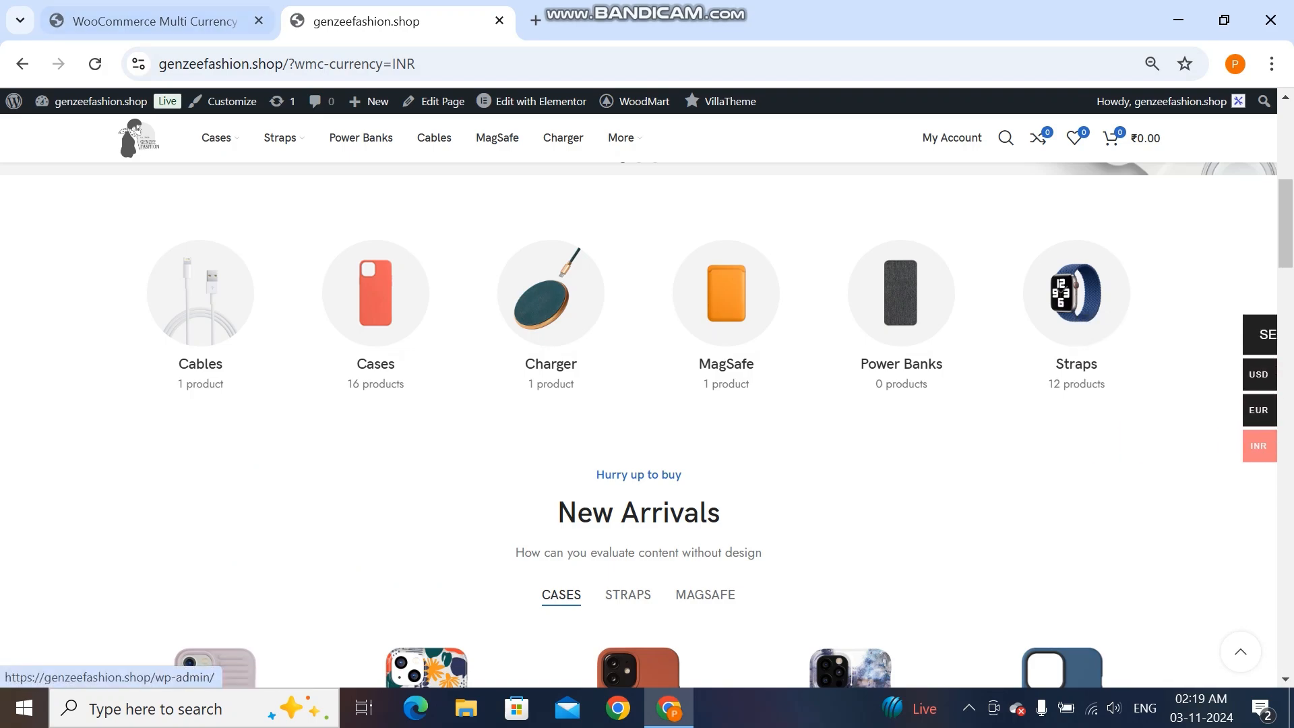
left_click(149, 21)
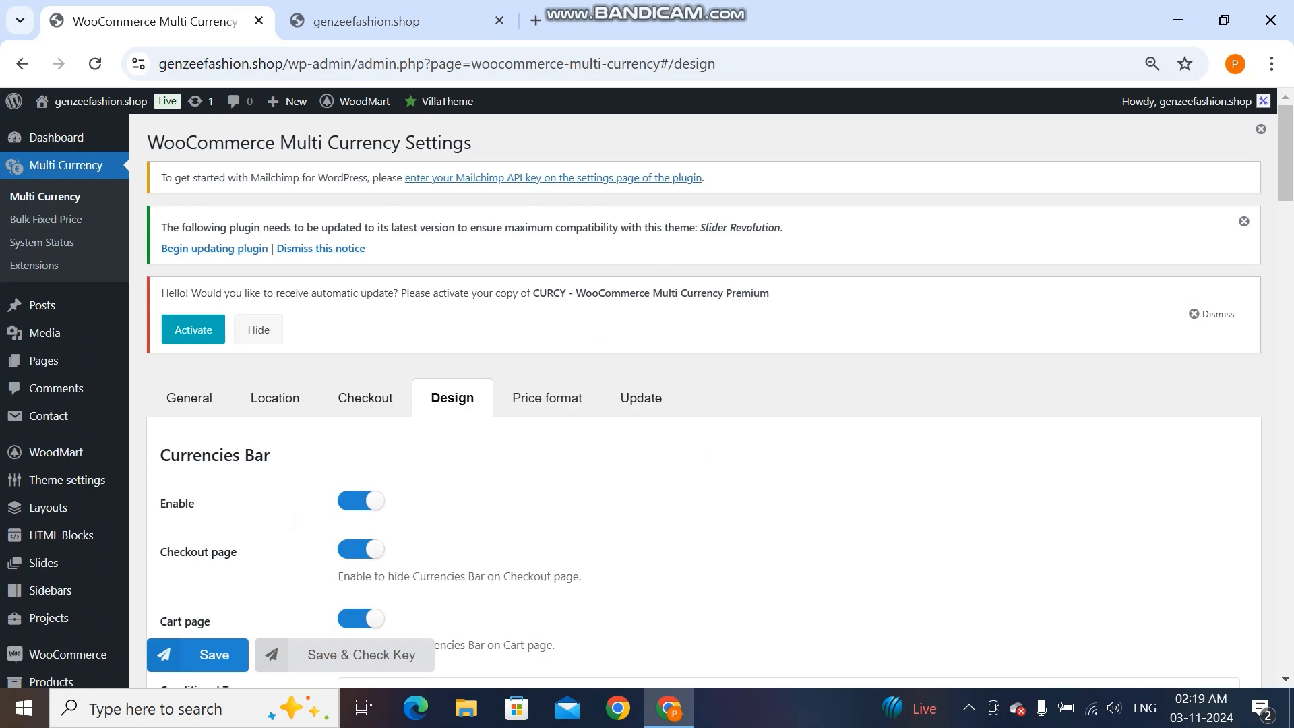
- Review Price format and General settings, keeping Use cache plugin at None, then show the storefront switcher
scroll("down", 3)
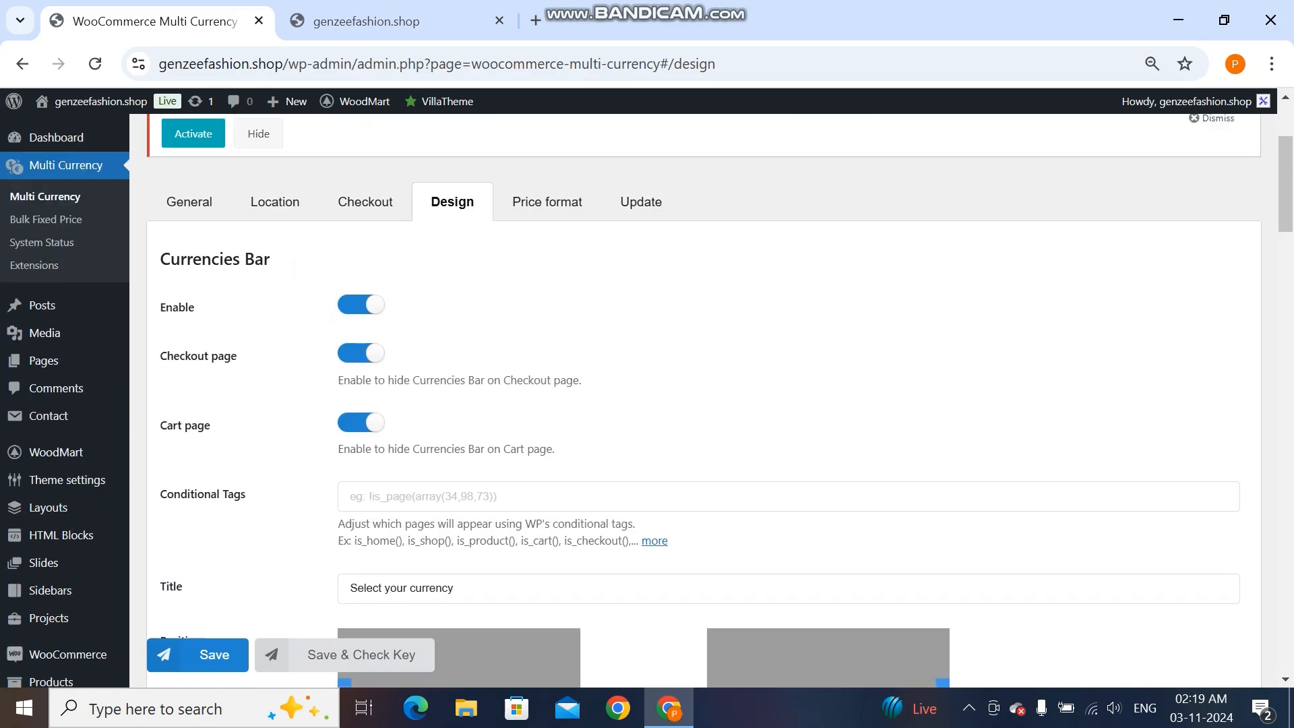
left_click(547, 202)
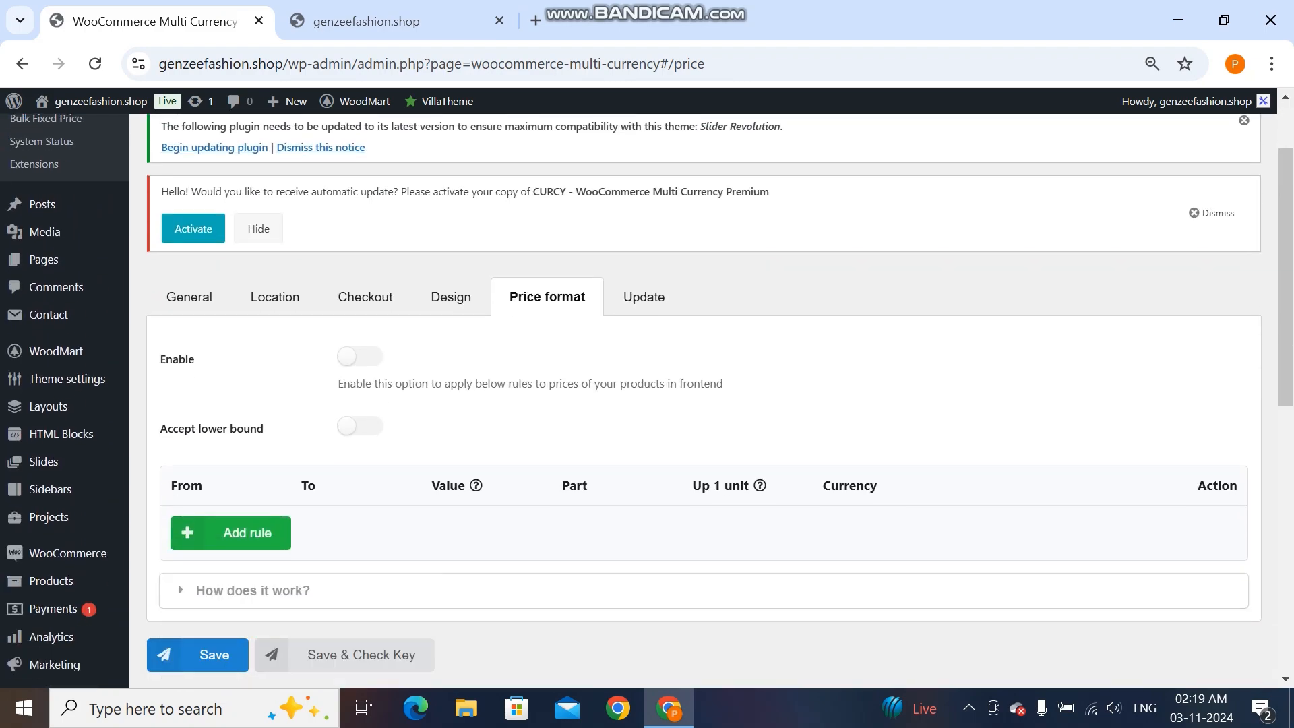
left_click(189, 297)
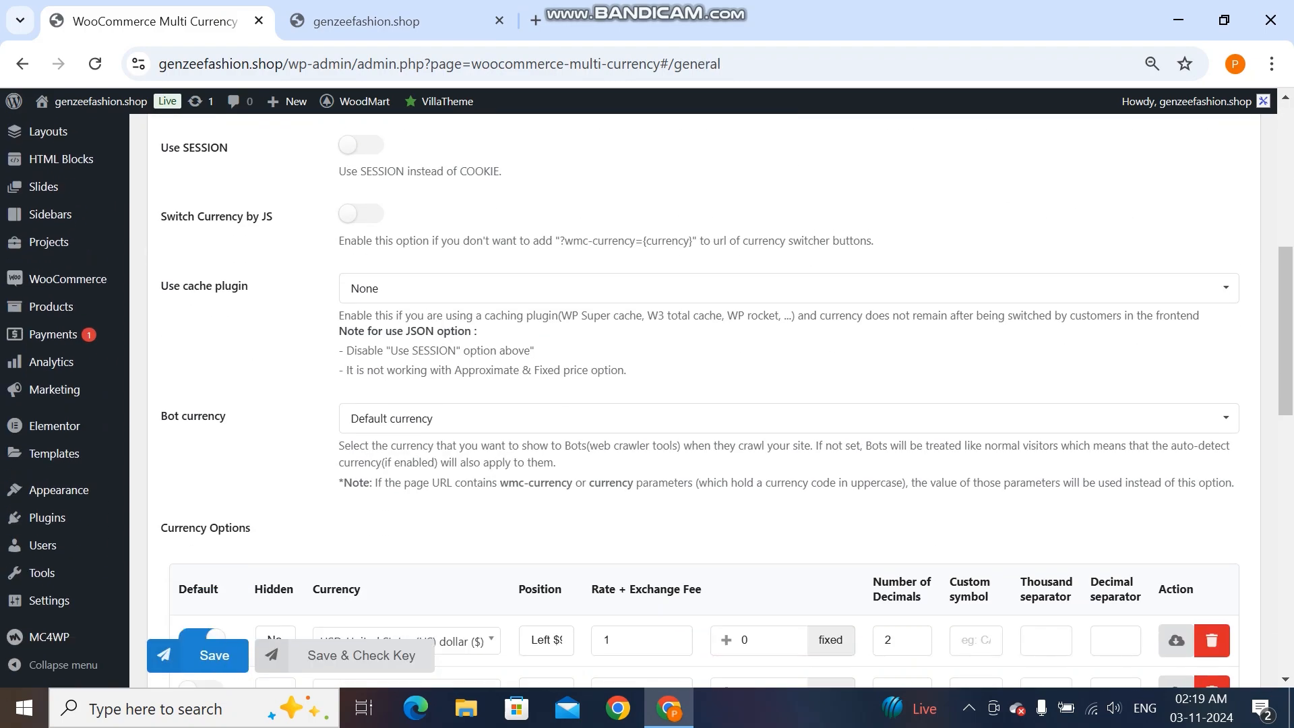
left_click(783, 288)
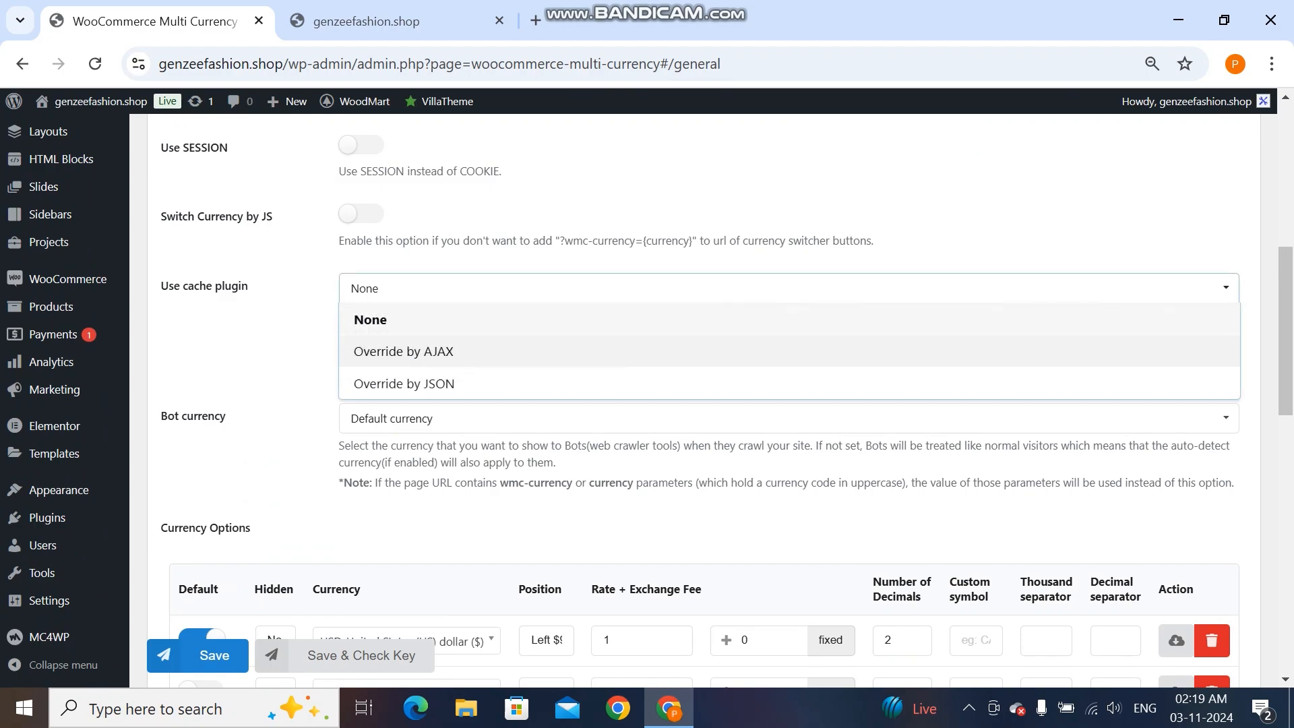
left_click(363, 288)
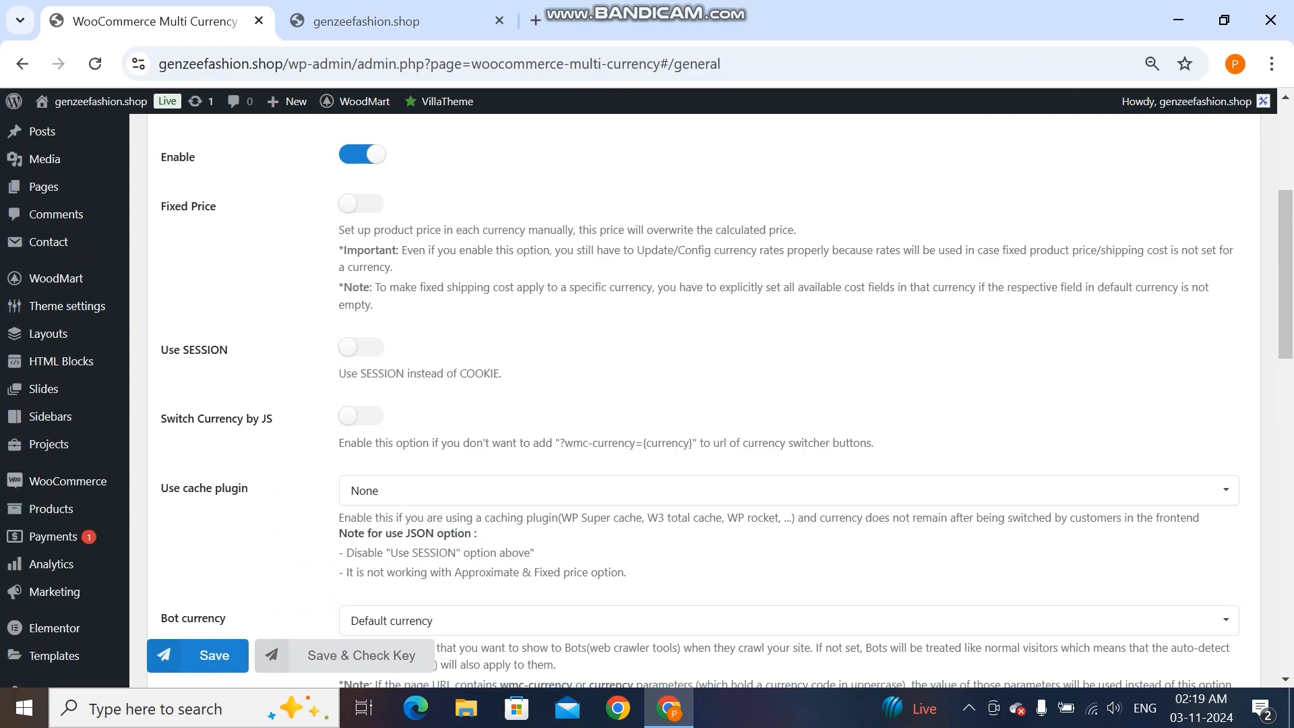
left_click(363, 21)
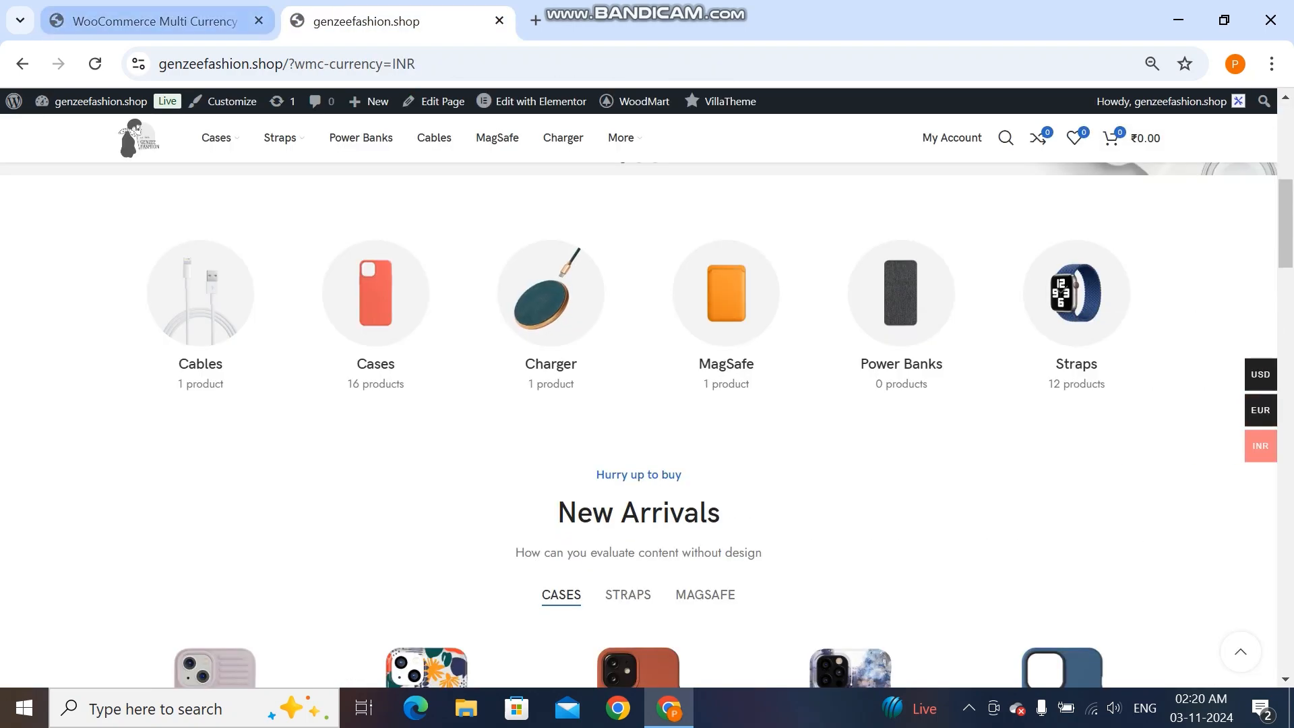
mouse_move(148, 21)
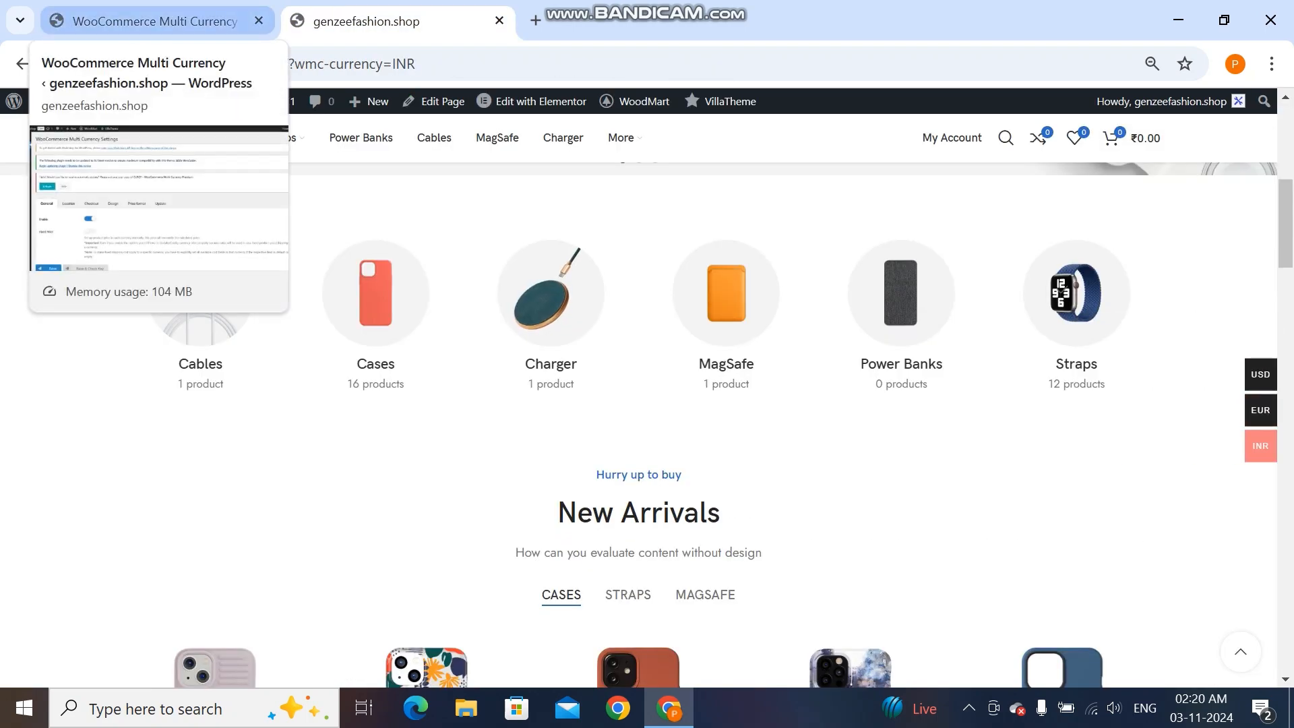
- Reach the General settings' Currency Options table listing USD, EUR and INR rates, with USD default
left_click(148, 21)
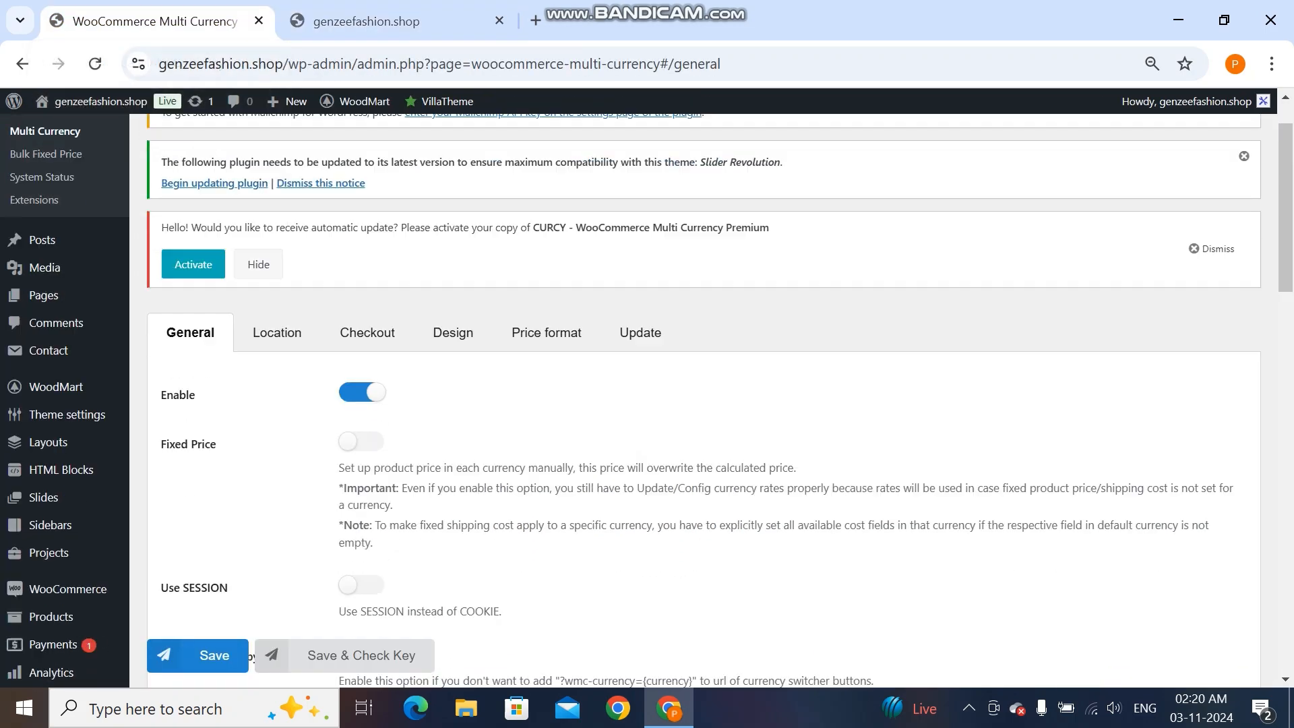
scroll("down", 3)
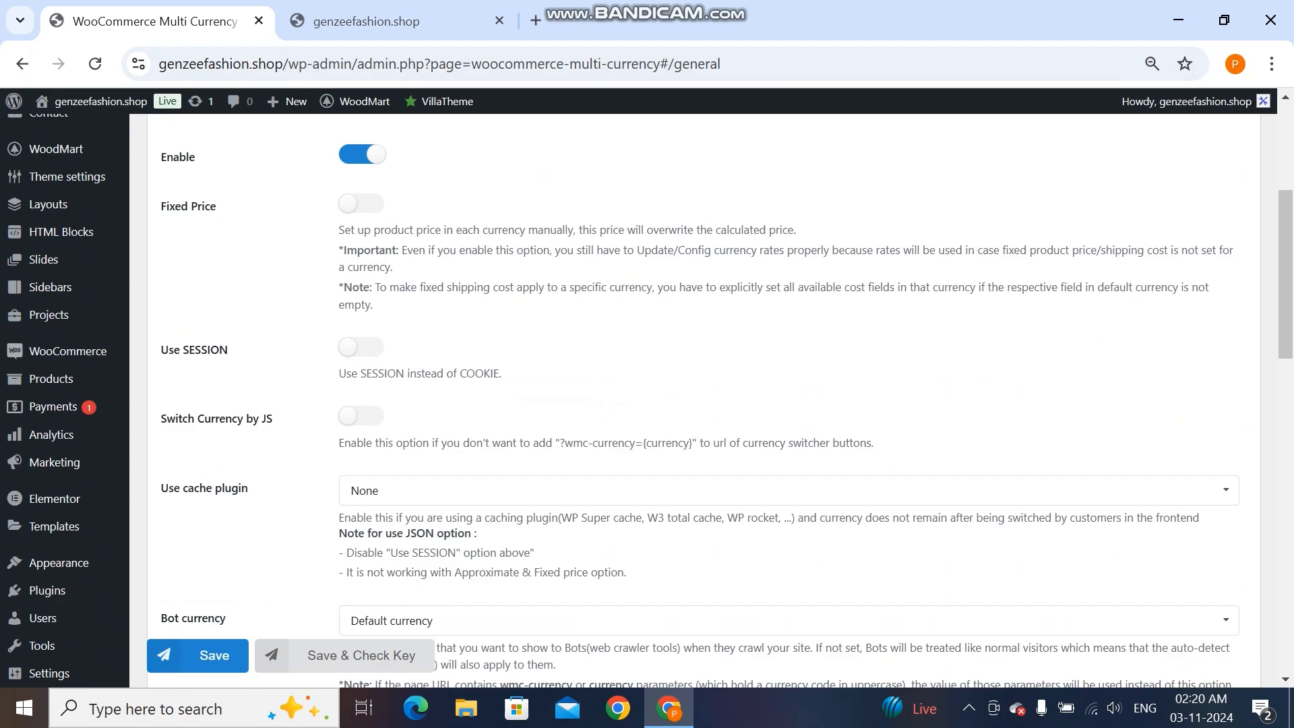
left_click(379, 22)
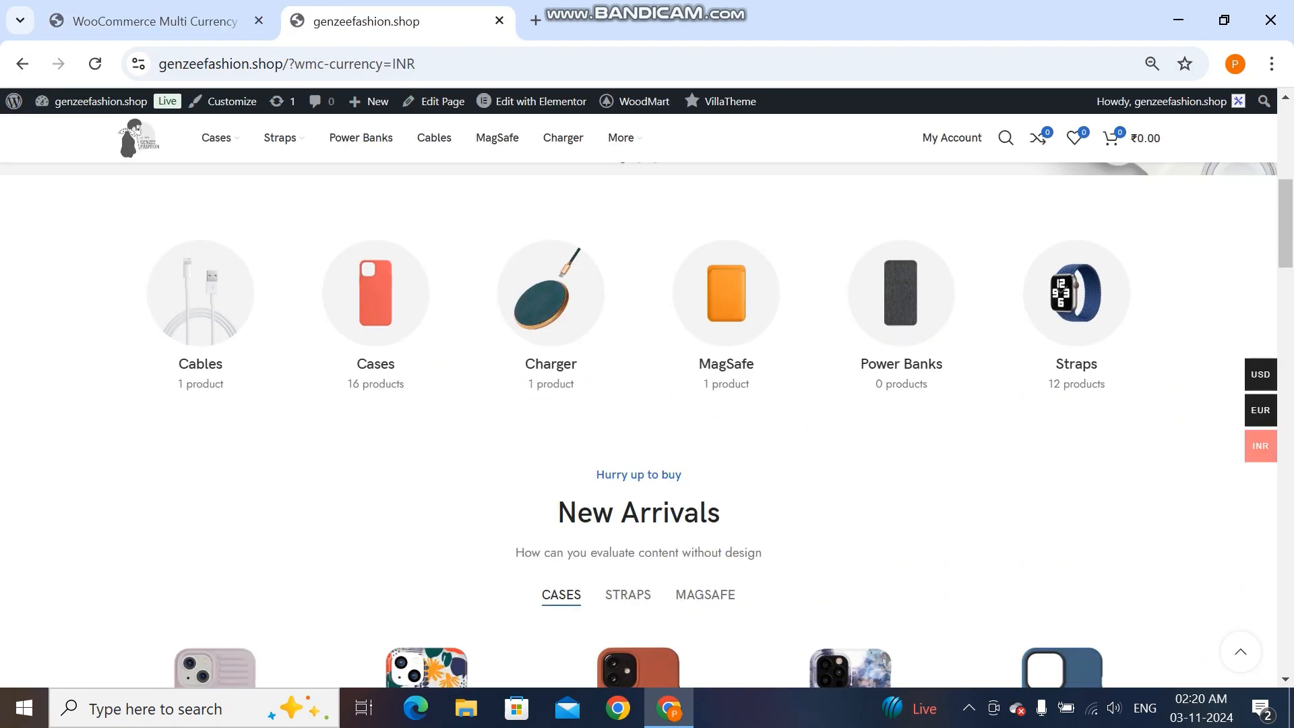
left_click(153, 21)
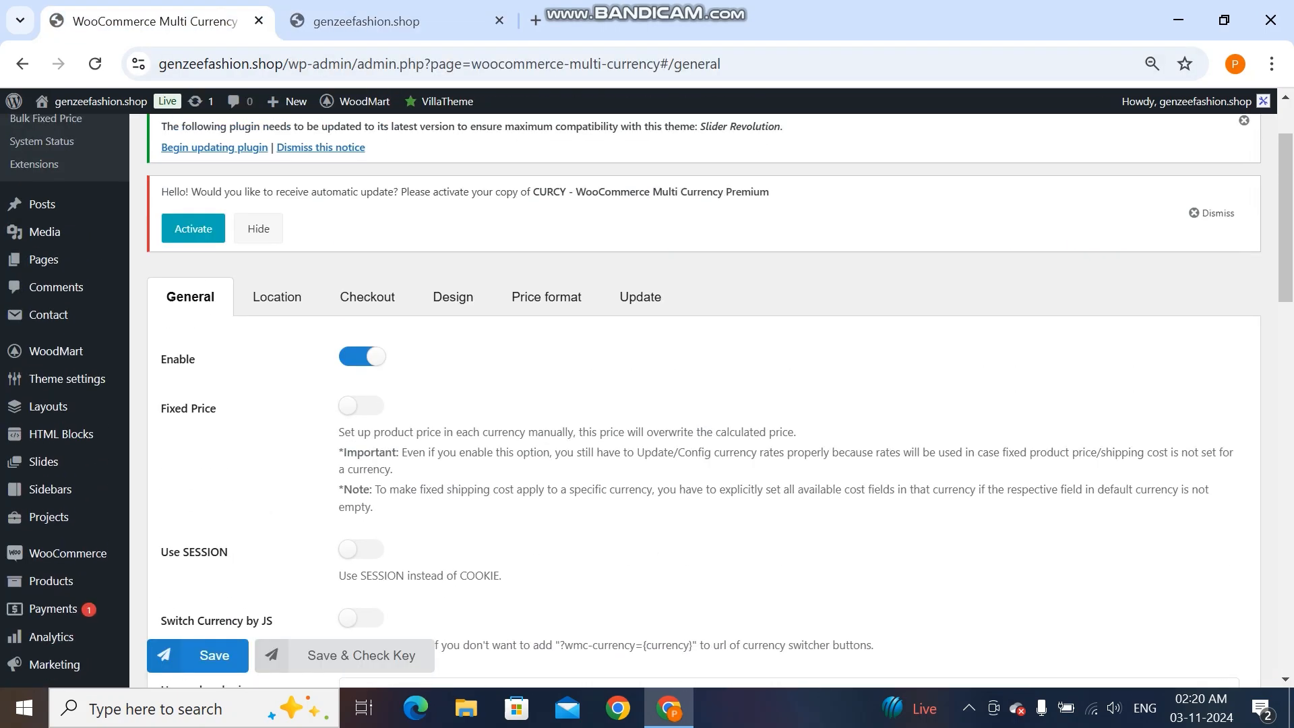
scroll("down", 3)
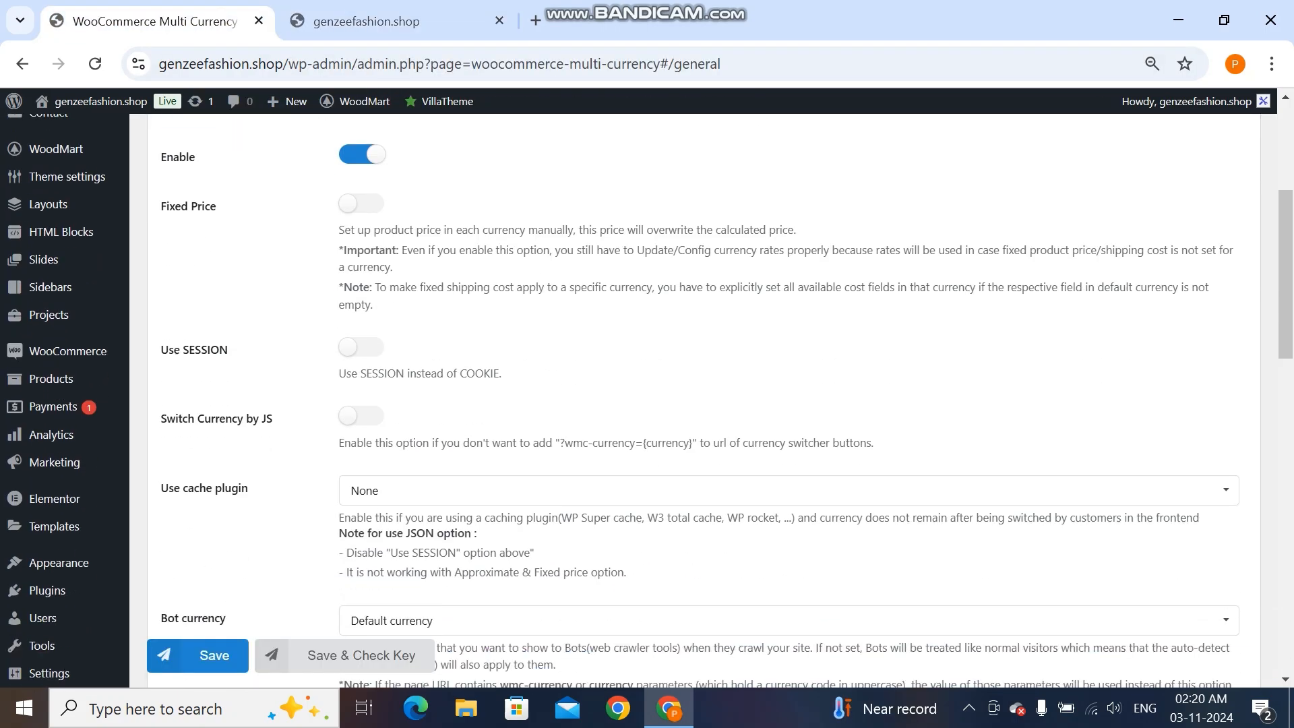
scroll("down", 3)
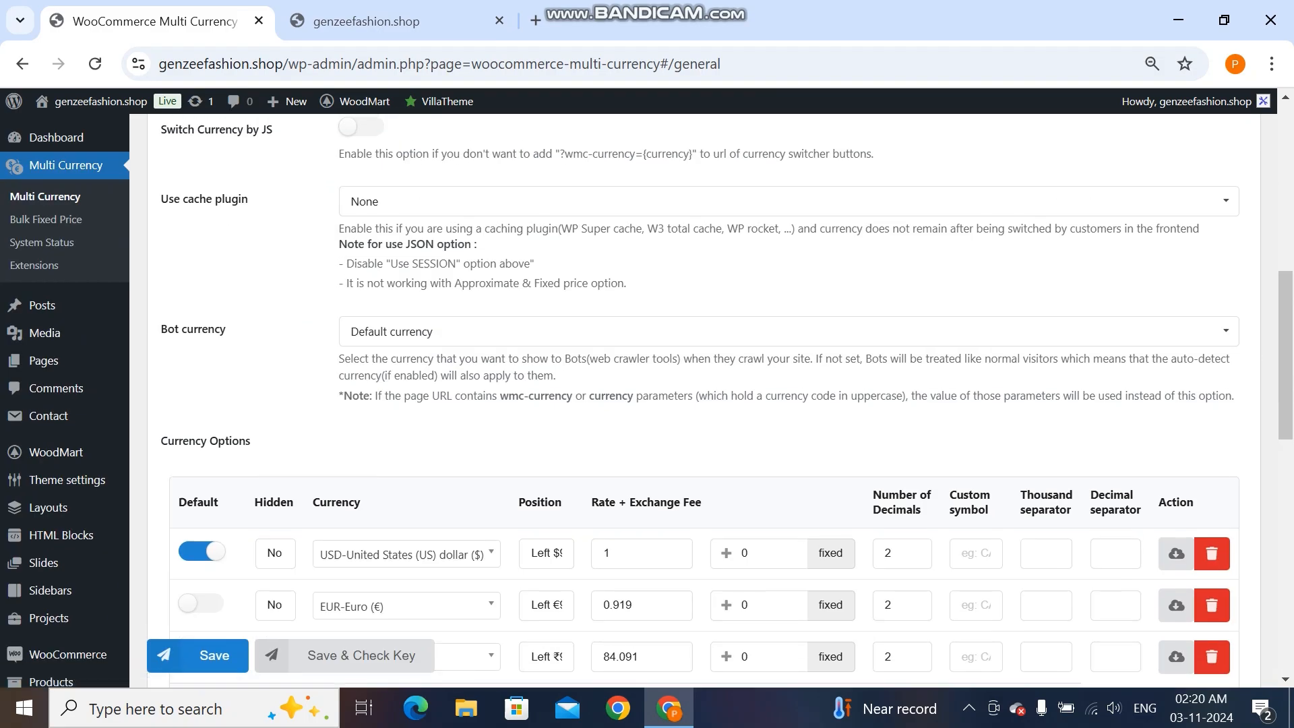
- Review Location, Checkout, Design and Update settings, then show the storefront's USD/EUR/INR switcher
left_click(277, 297)
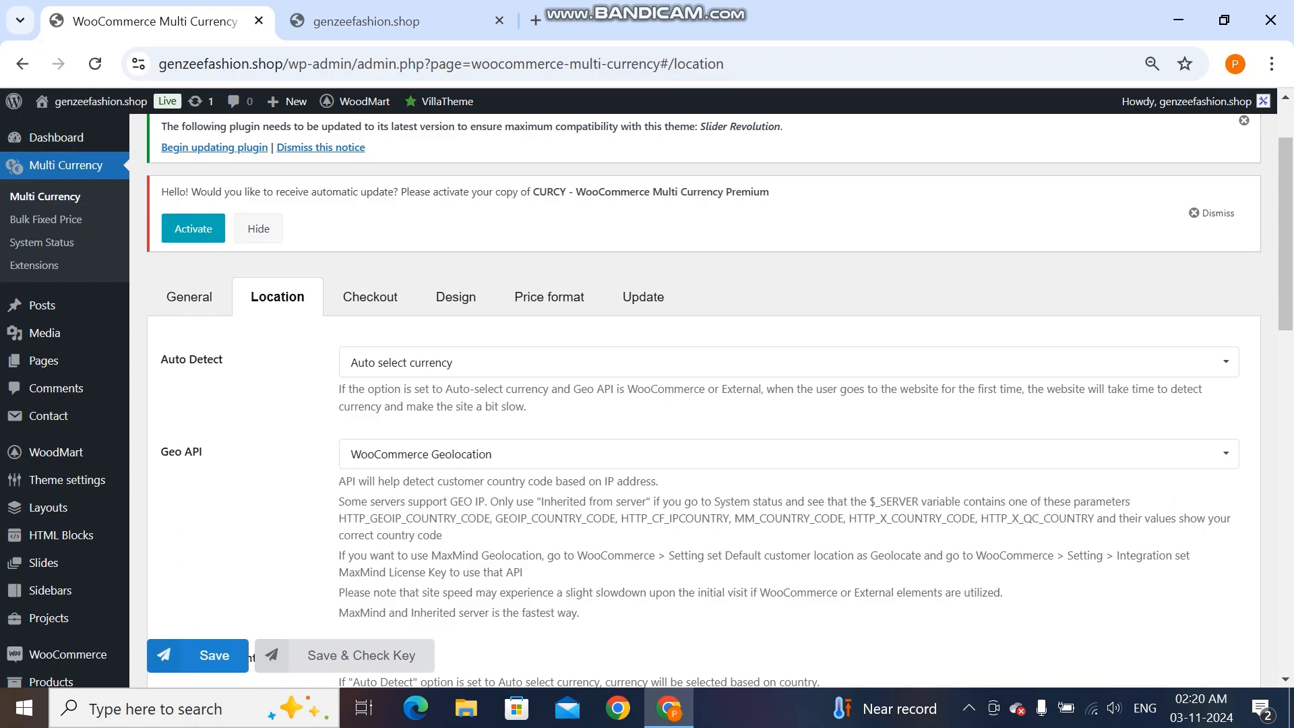
left_click(367, 297)
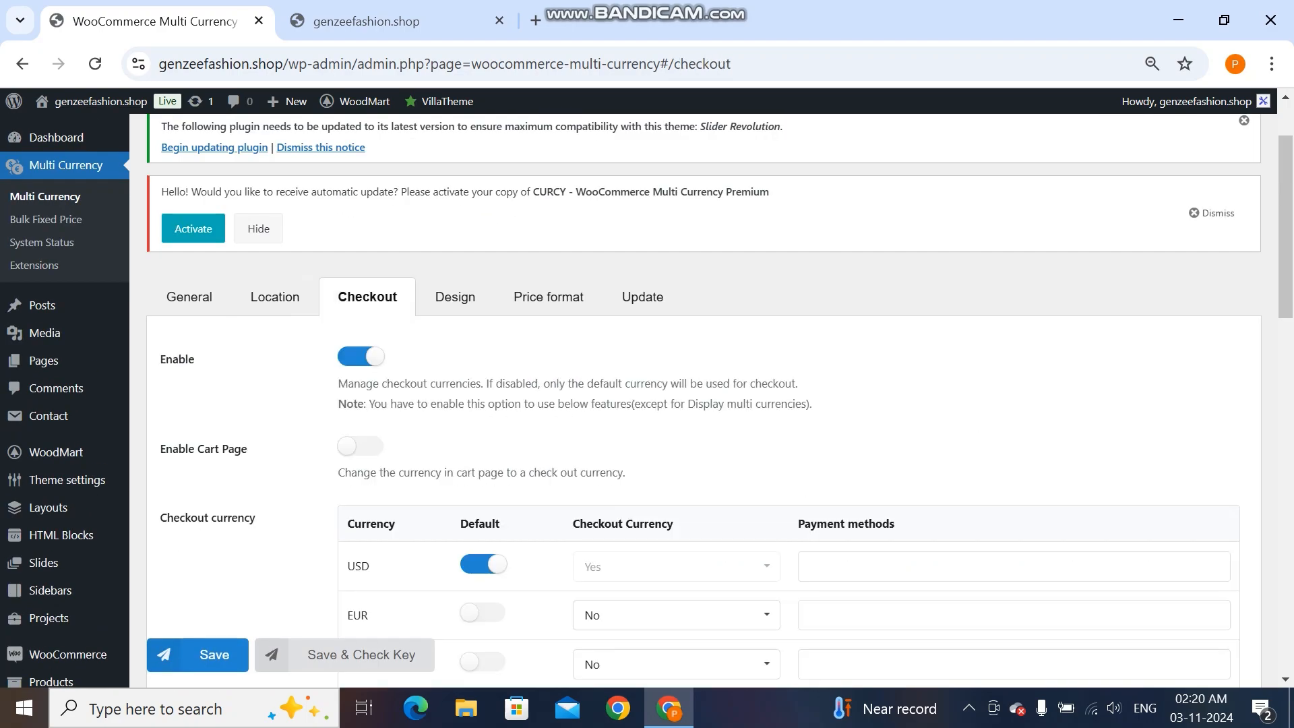
left_click(453, 296)
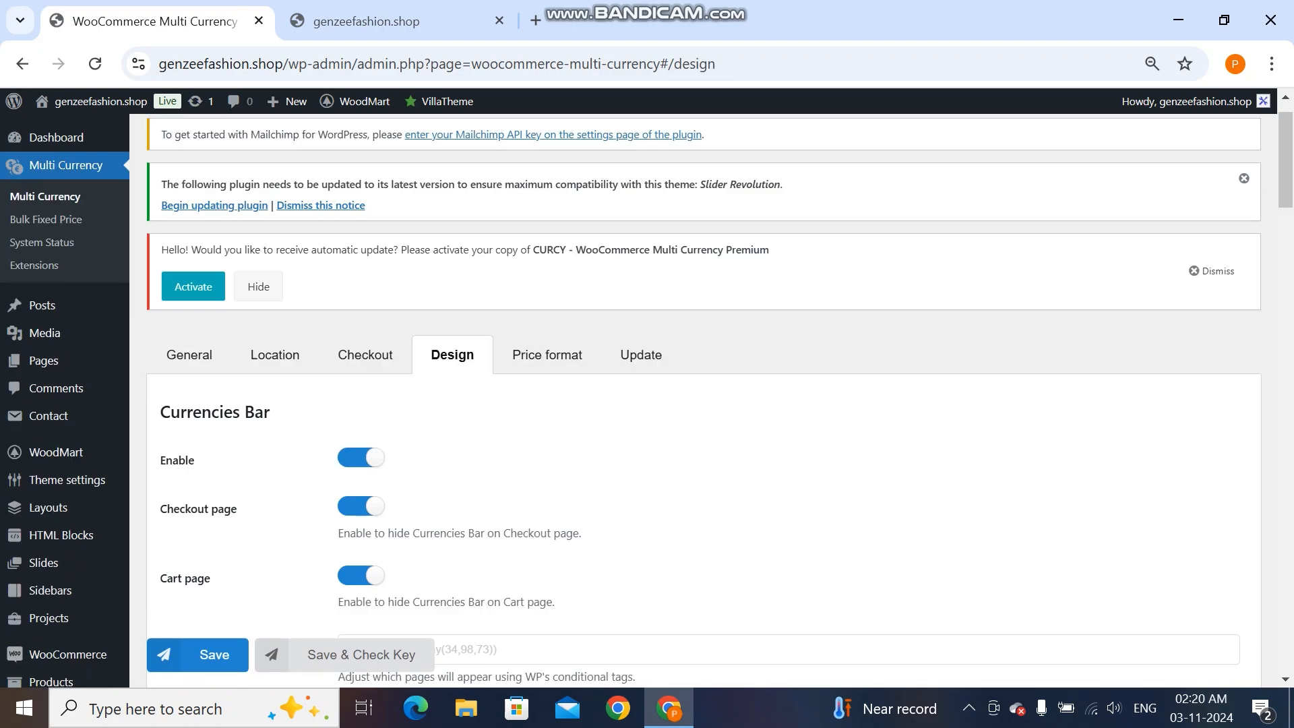
left_click(547, 355)
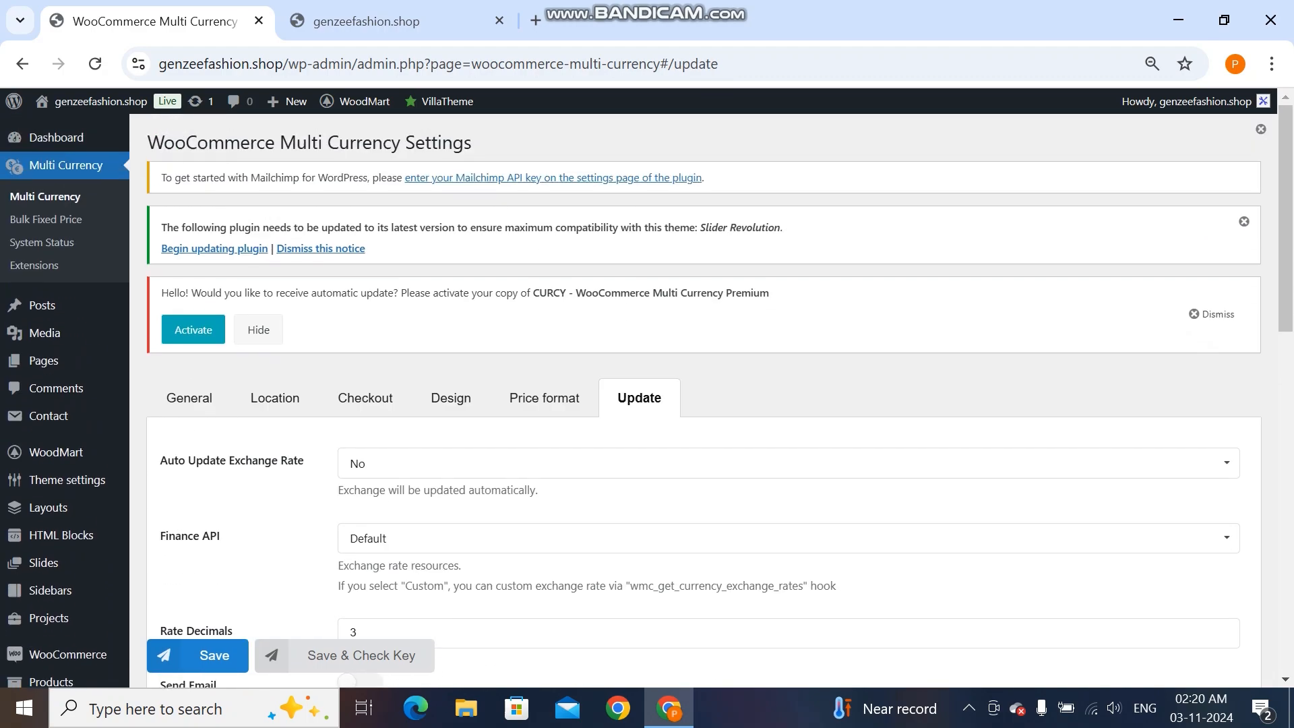
left_click(380, 21)
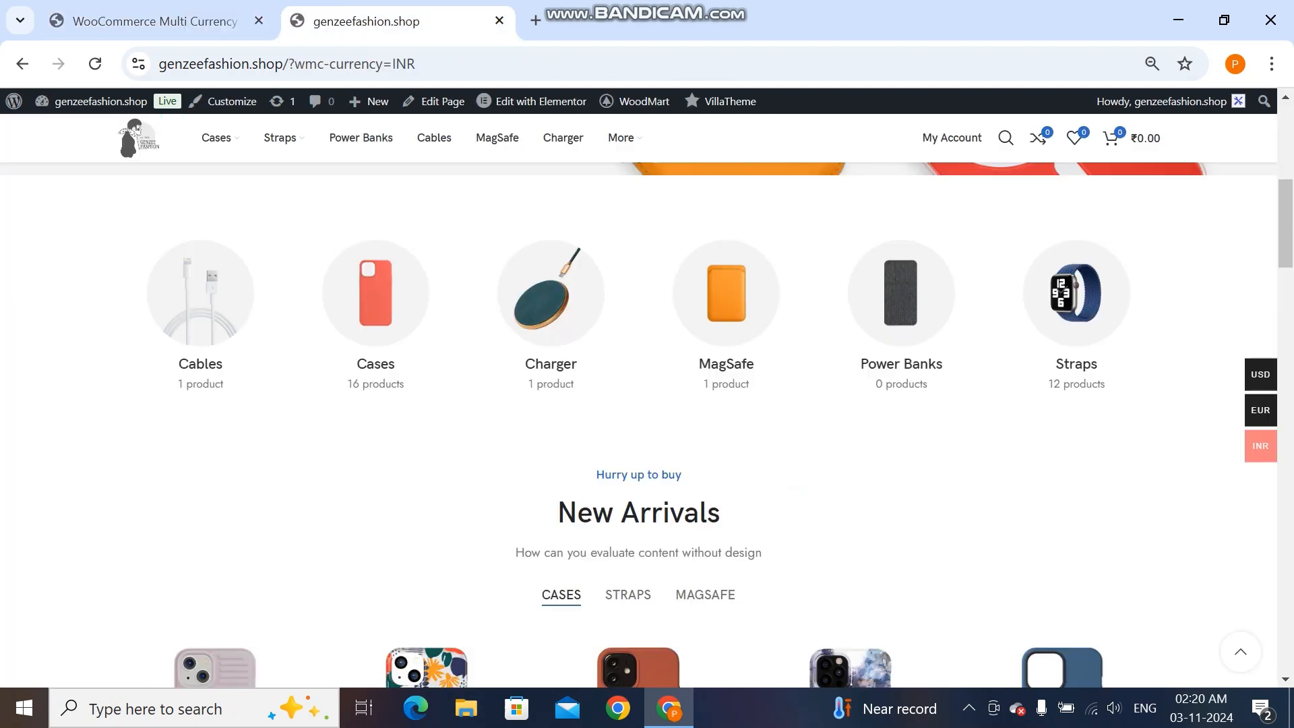
scroll("down", 3)
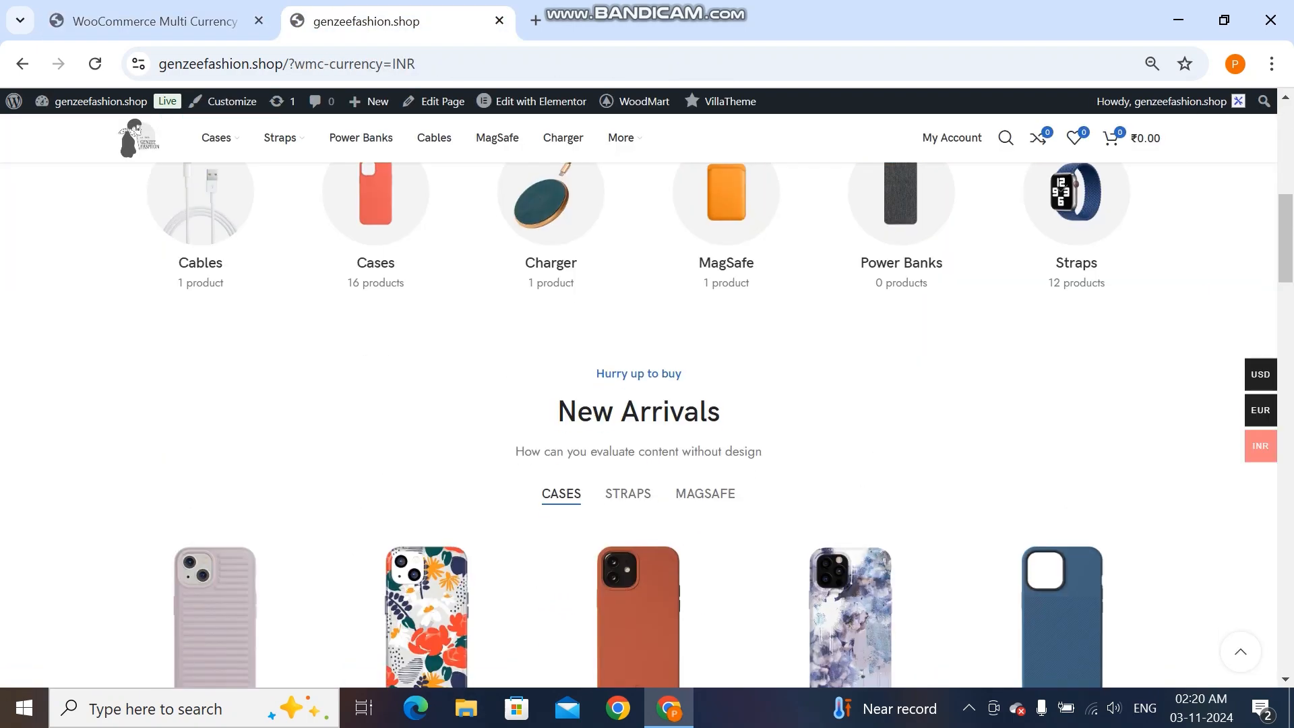